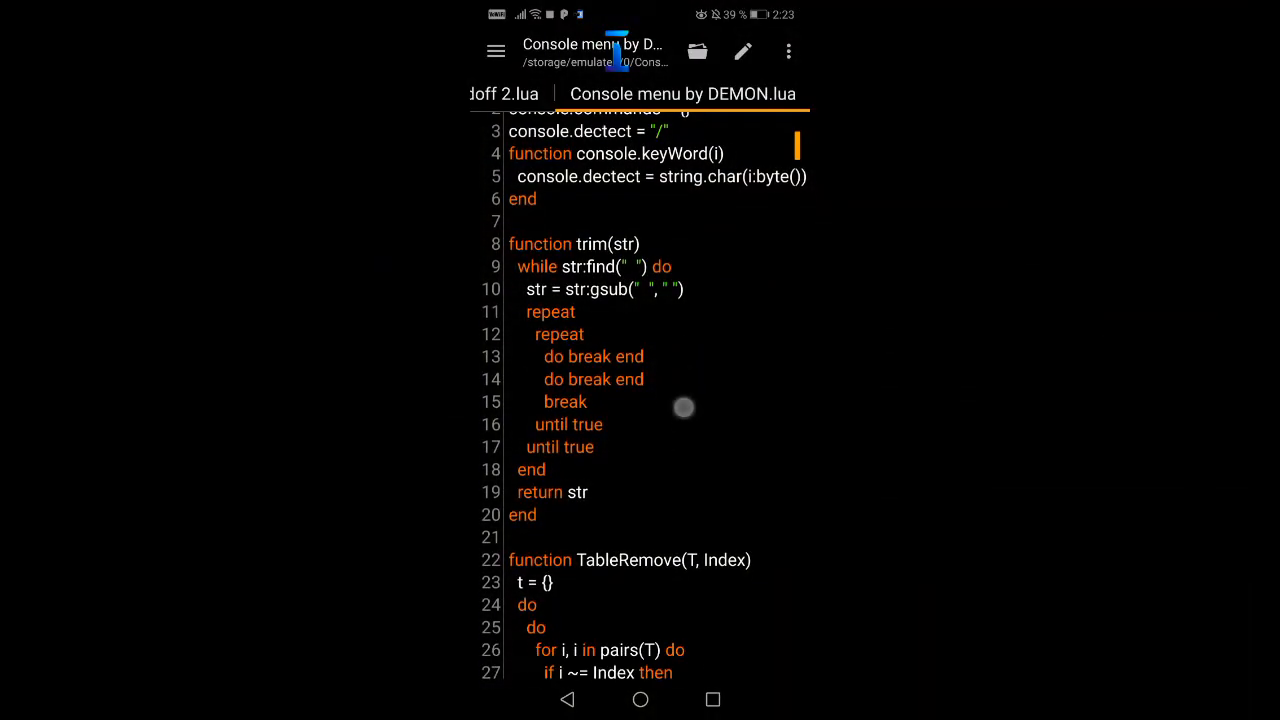
Scroll the script, dismiss the Commands list and submit the command prompt
scroll("down", 3)
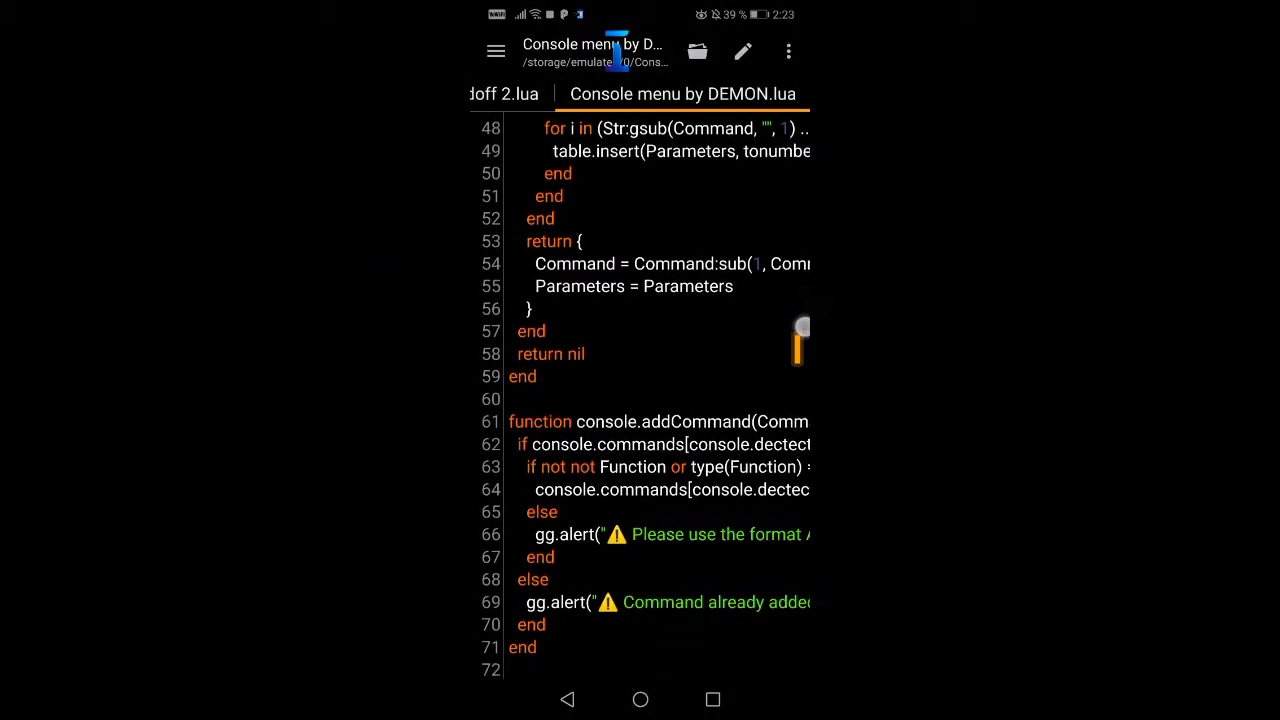
scroll("down", 3)
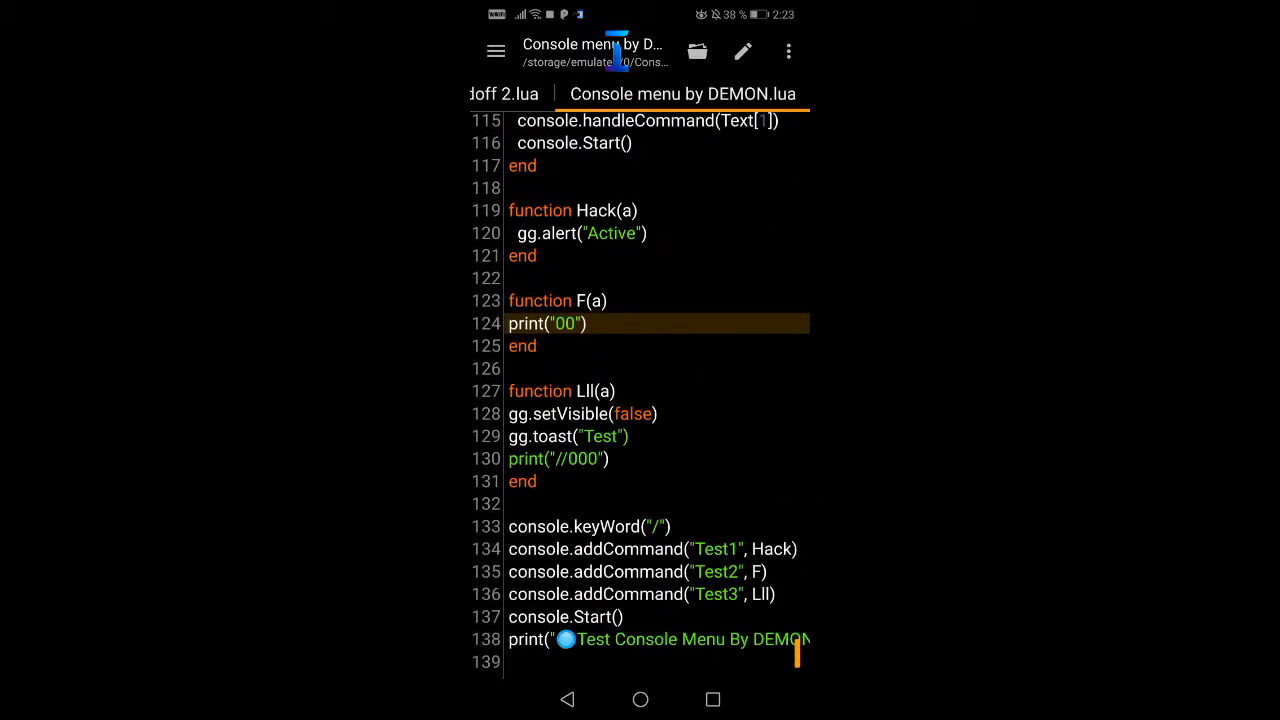
scroll("up", 3)
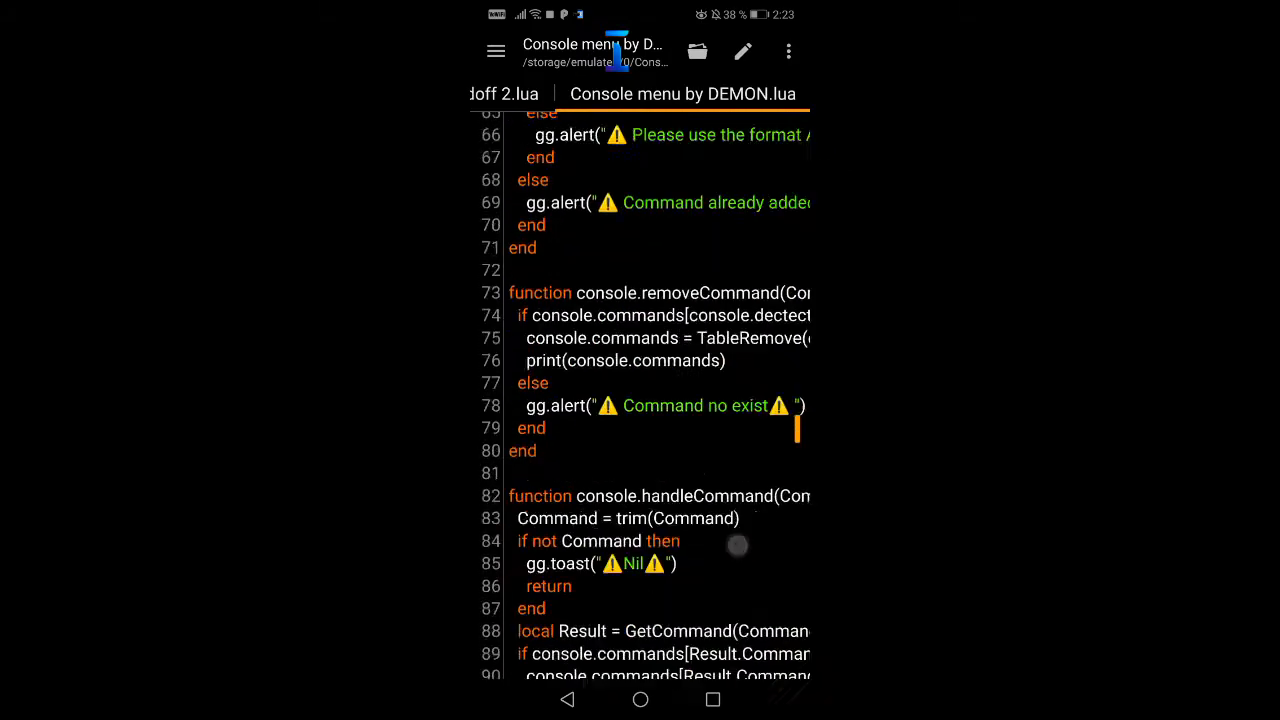
scroll("down", 3)
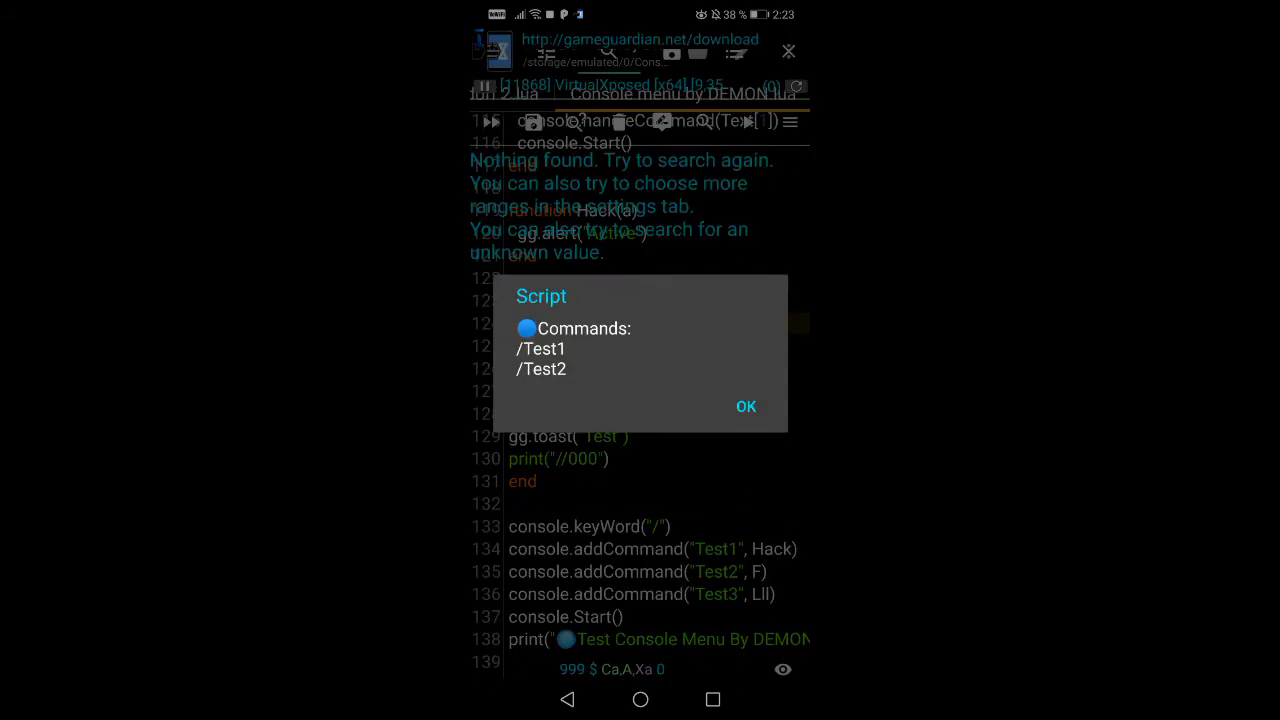
left_click(746, 406)
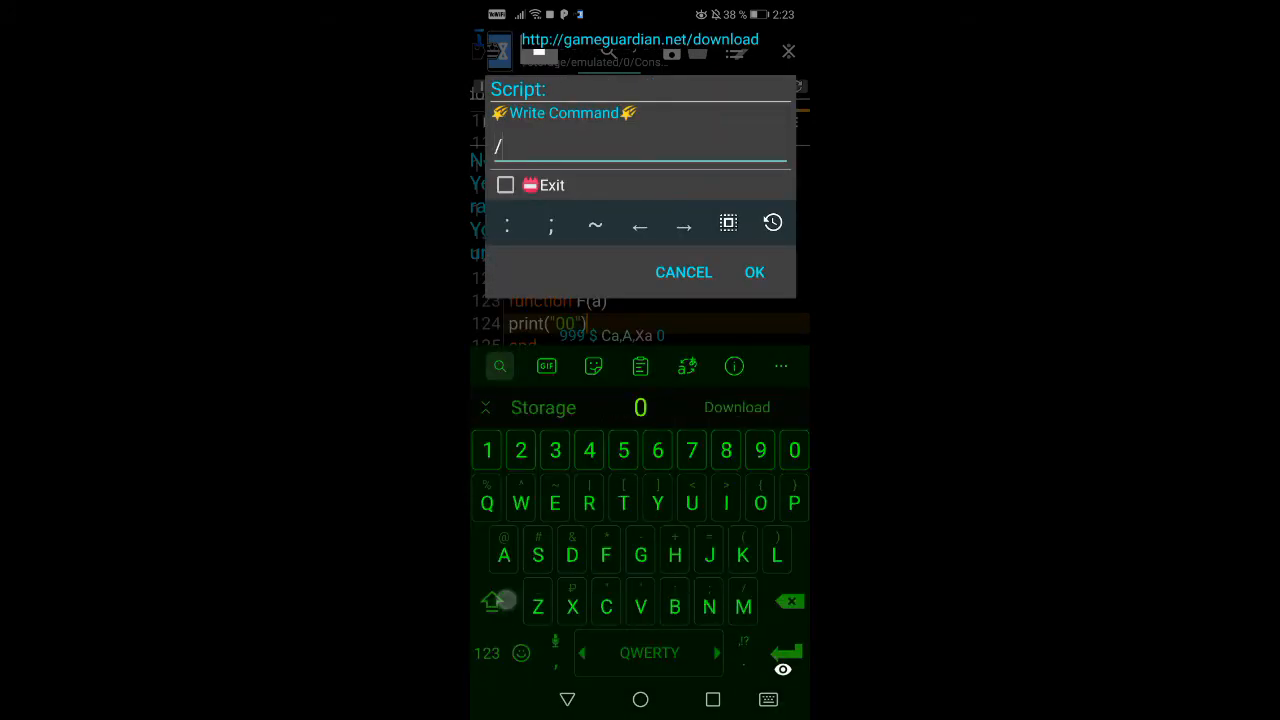
left_click(754, 272)
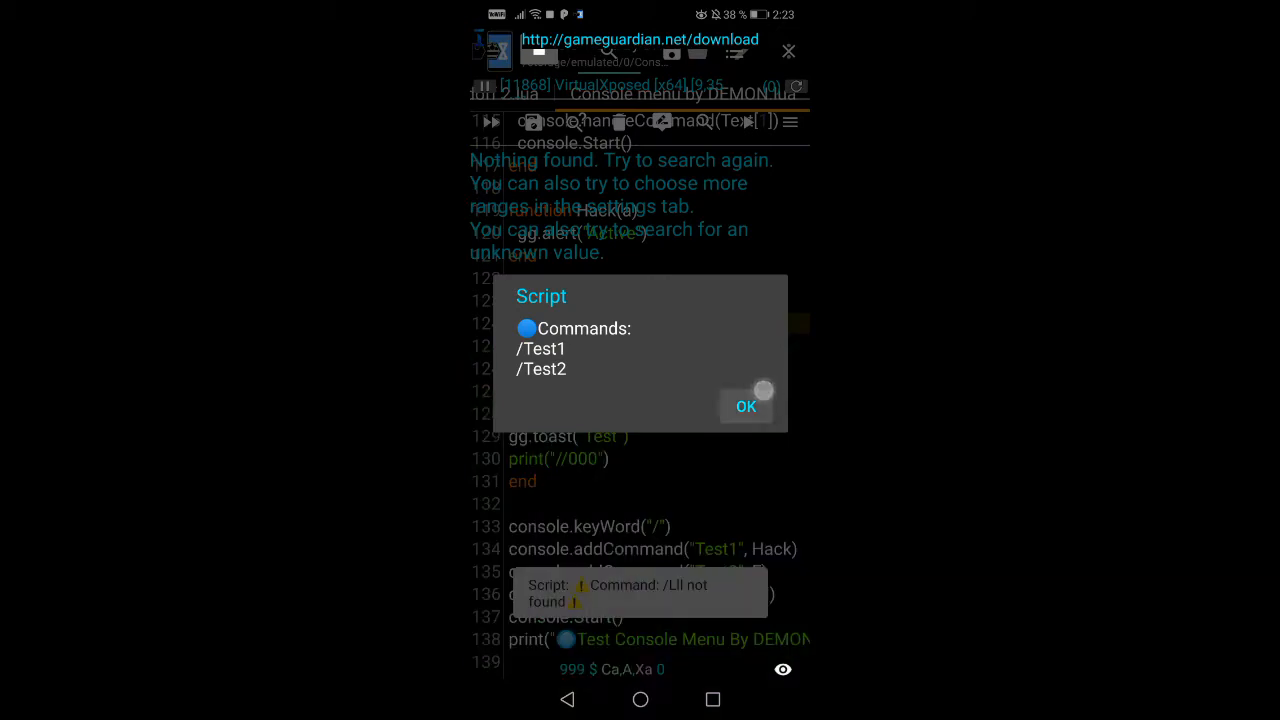
Run /Test3 from the Write Command prompt, then dismiss the commands list
left_click(746, 406)
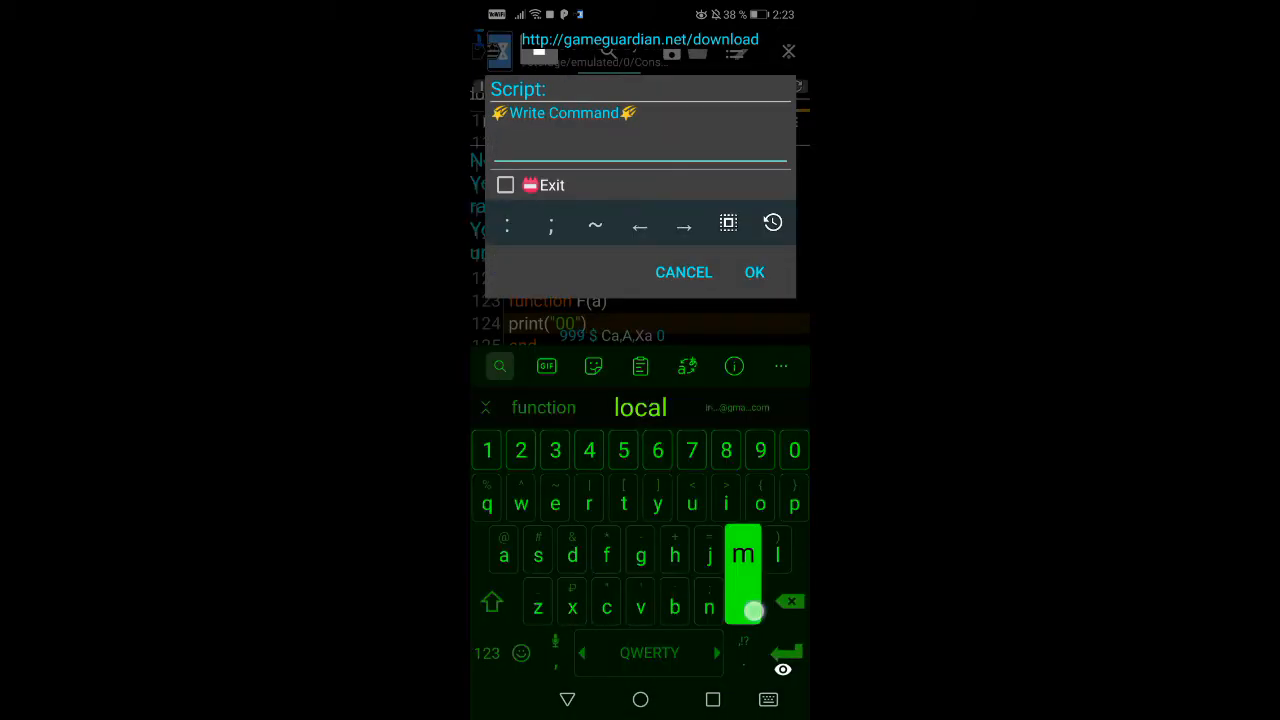
type("/Test3")
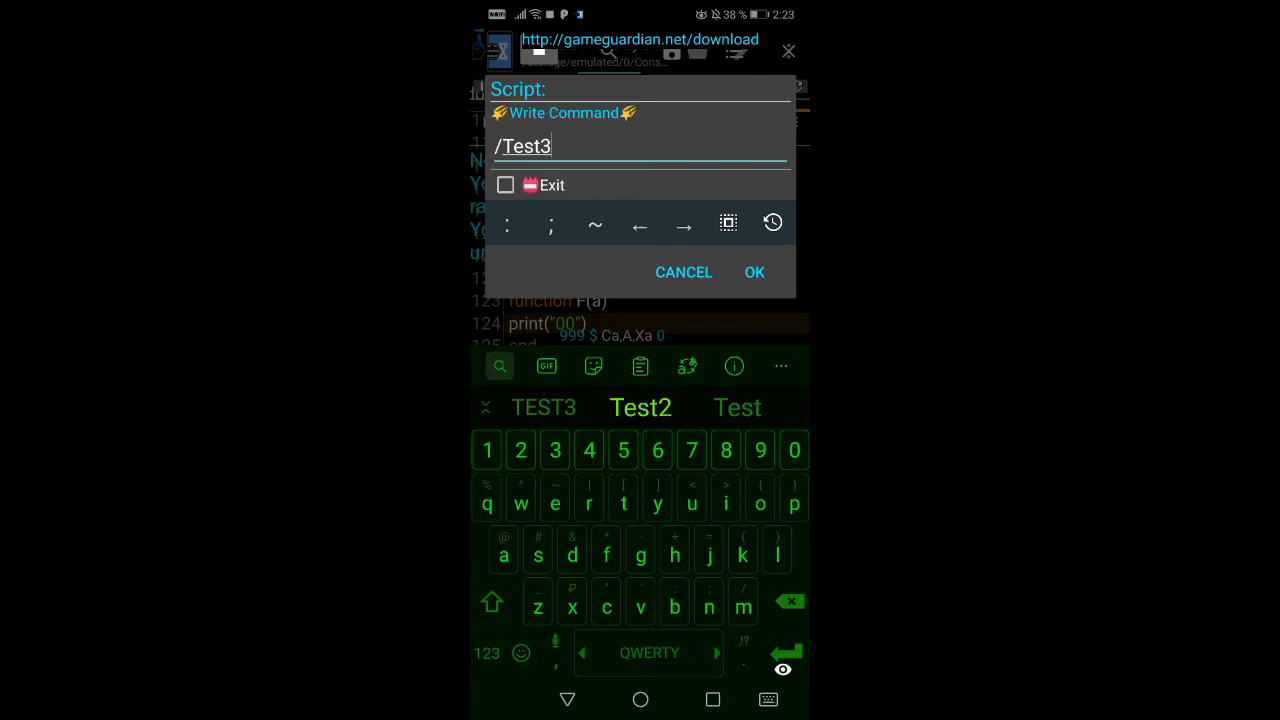
left_click(754, 272)
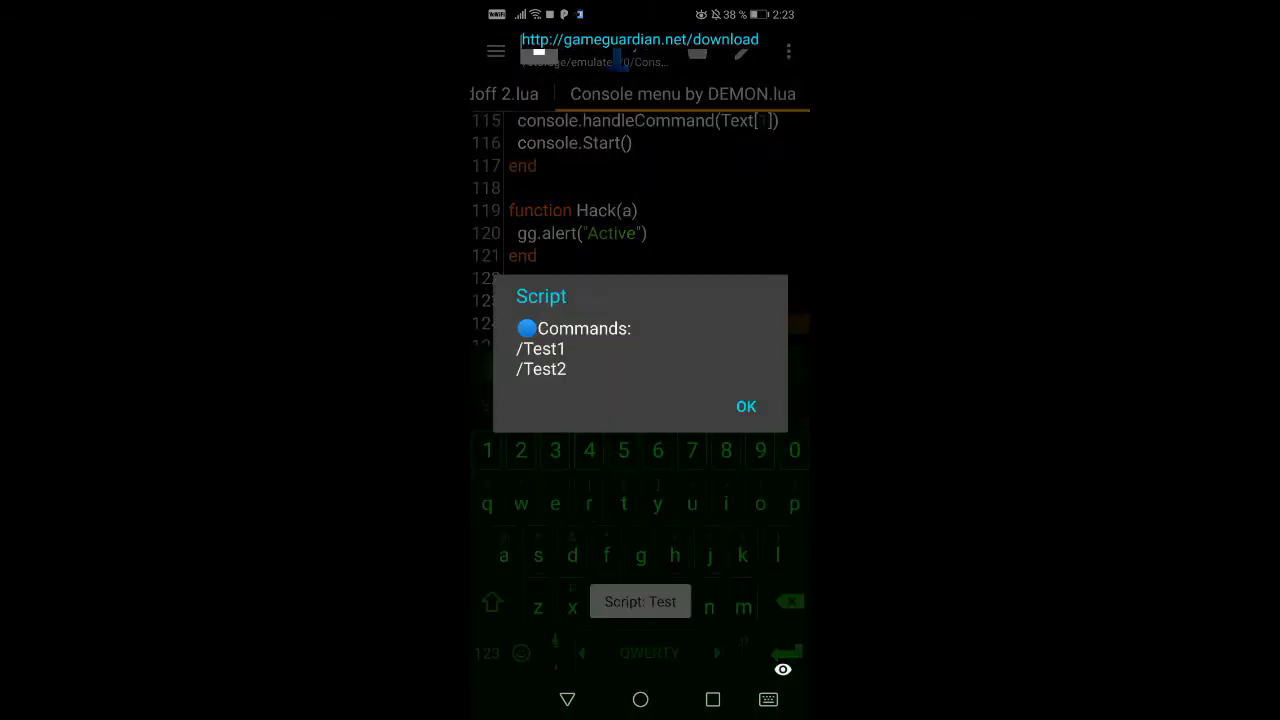
left_click(746, 406)
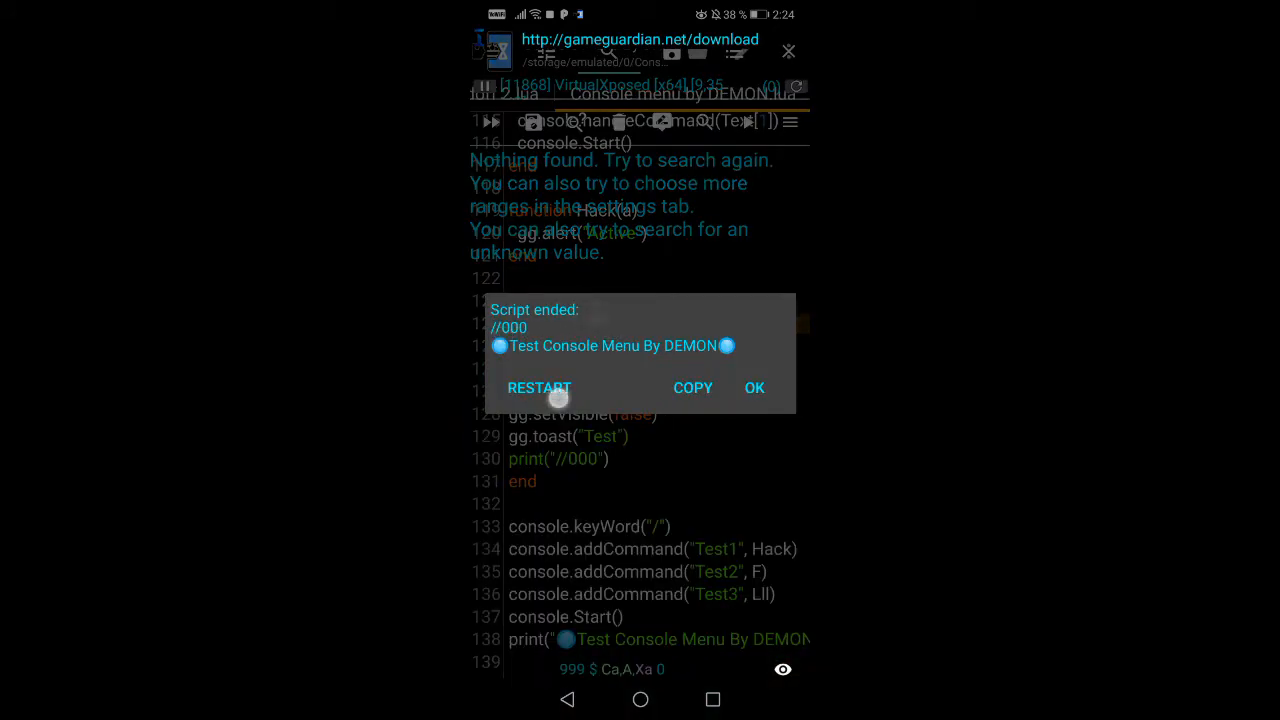
Restart the console menu script, exit it with Exit ticked, then restart it again
left_click(539, 388)
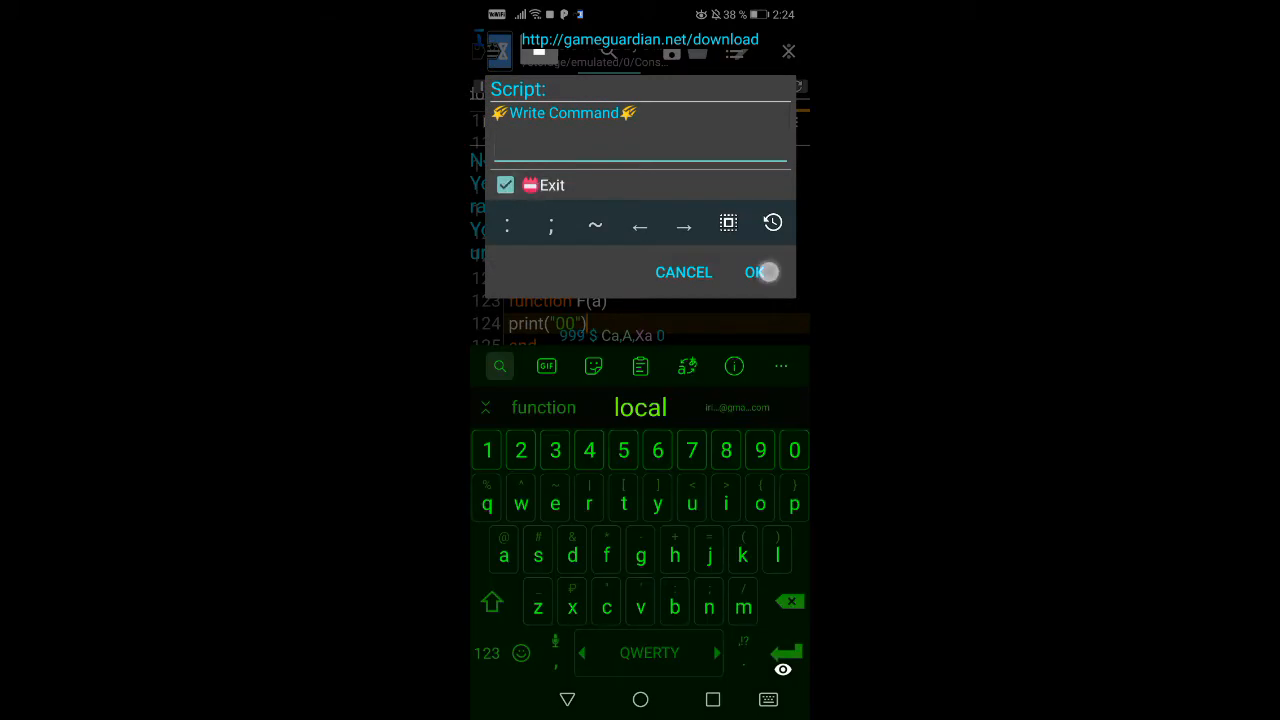
left_click(757, 272)
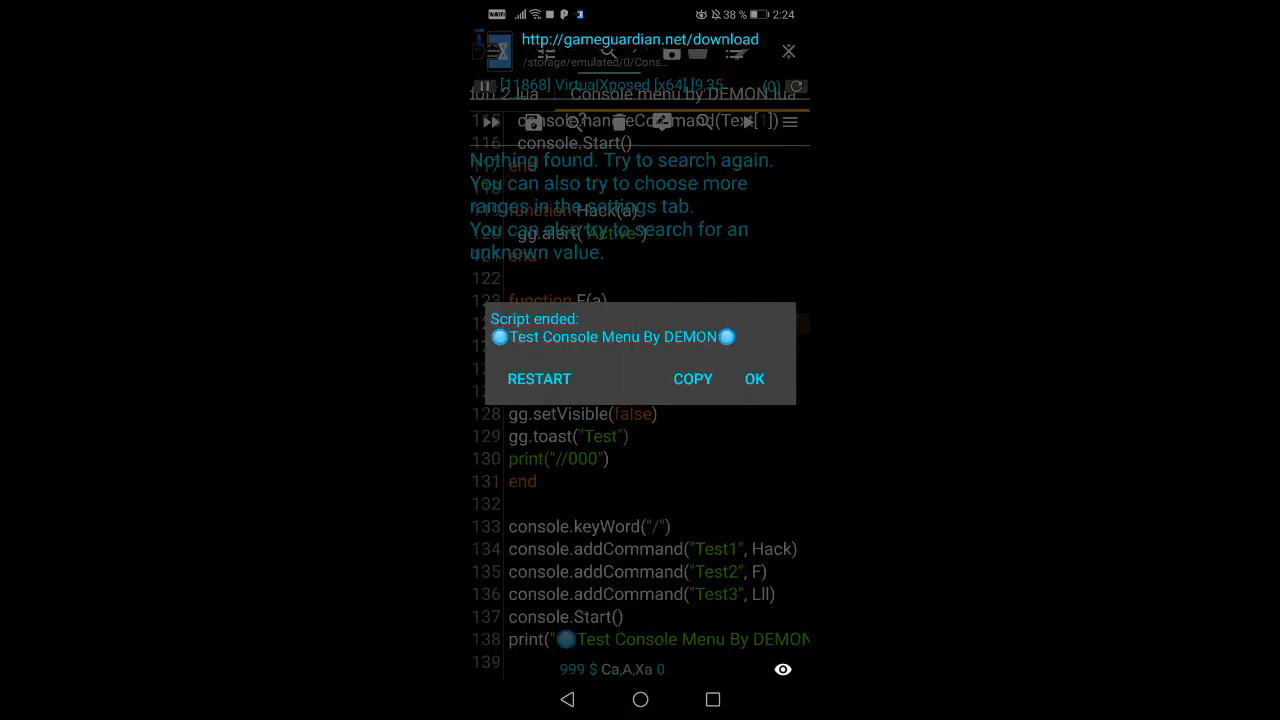
left_click(754, 379)
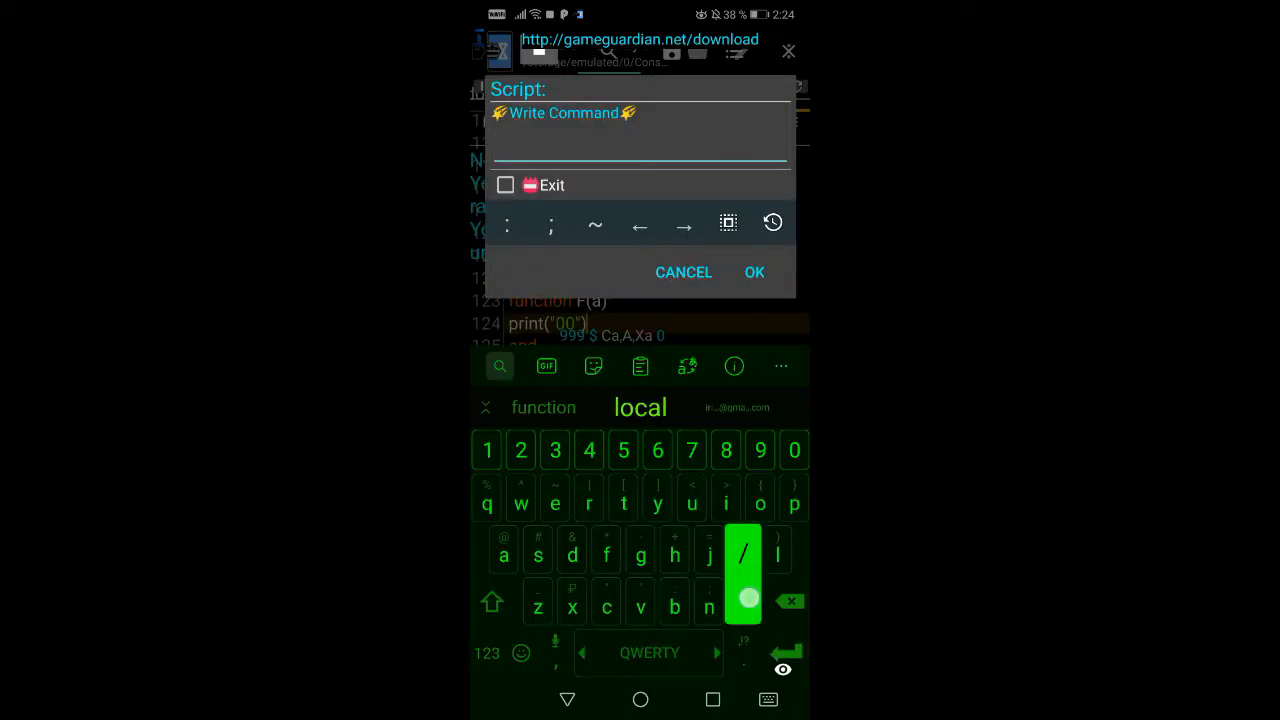
Run /Test1 to get the Active alert, then close the ended script
type("/Test")
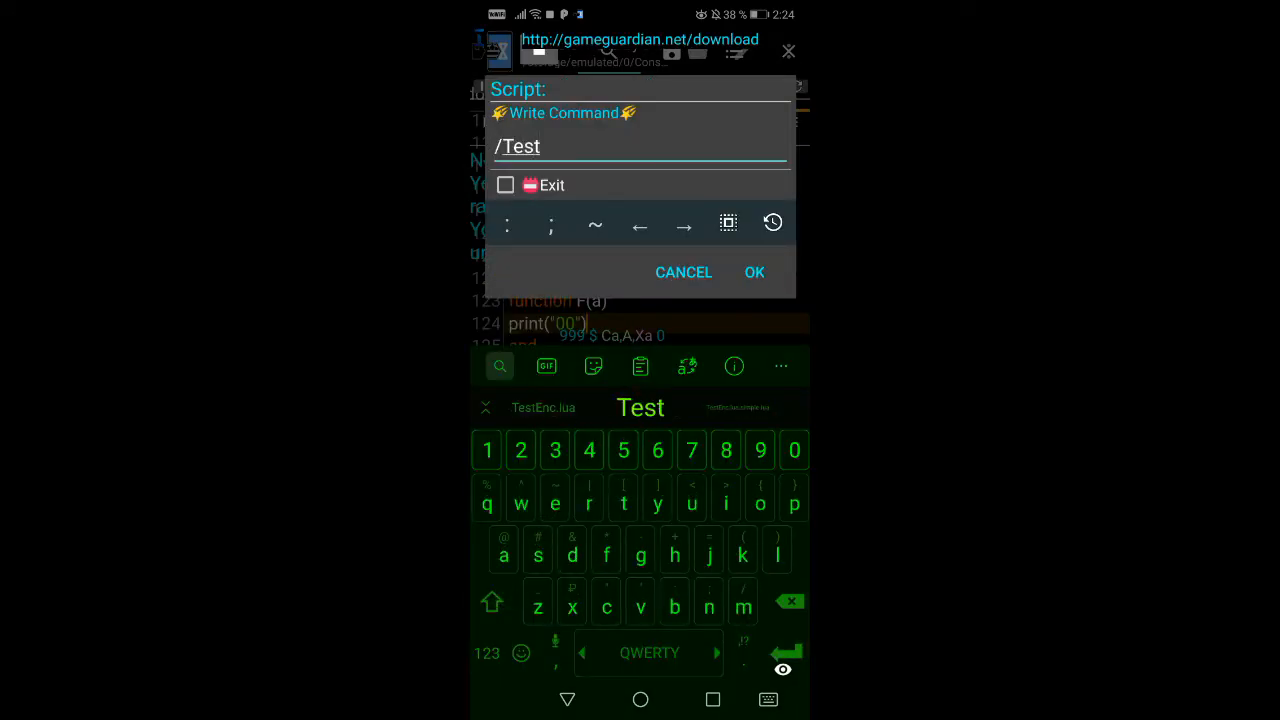
left_click(754, 272)
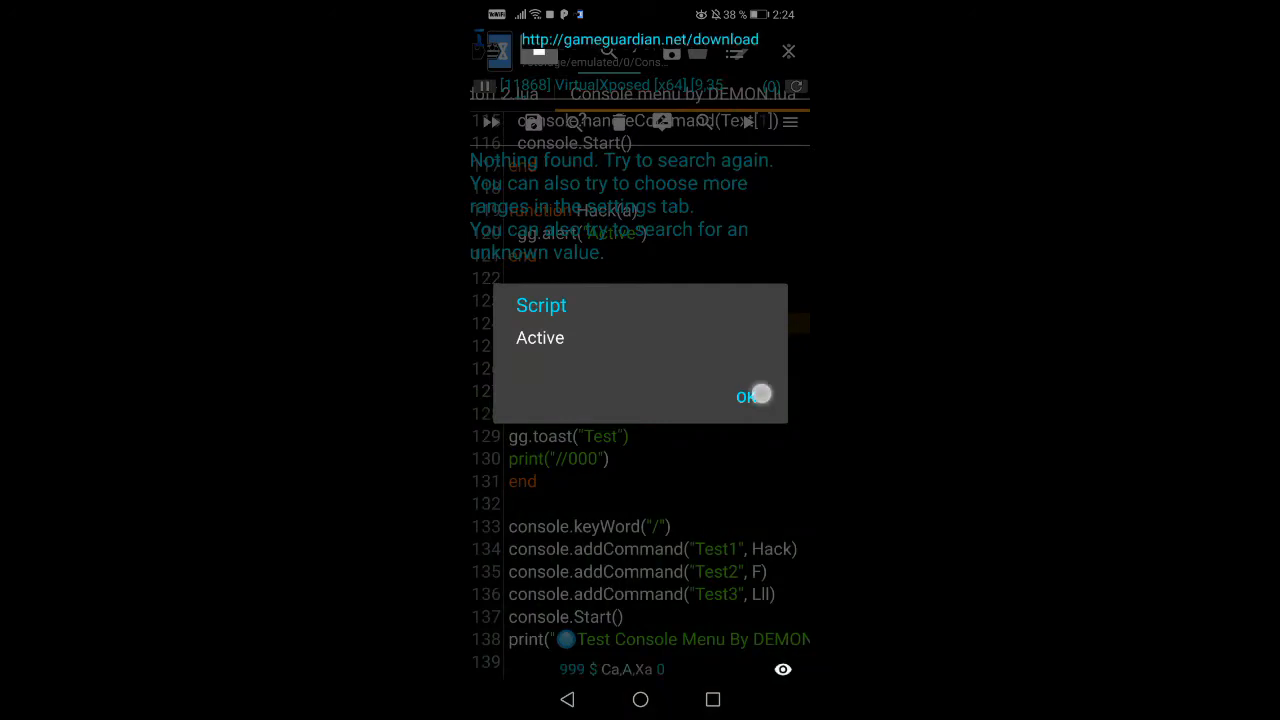
left_click(754, 395)
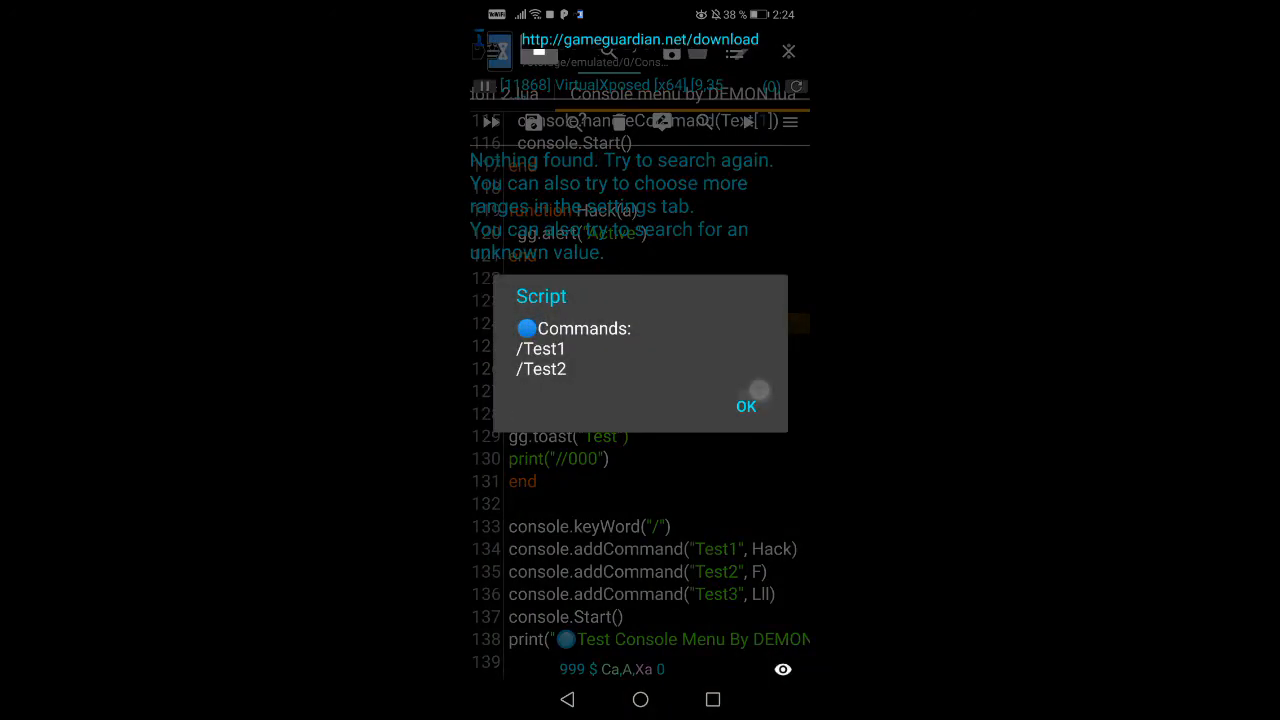
left_click(746, 406)
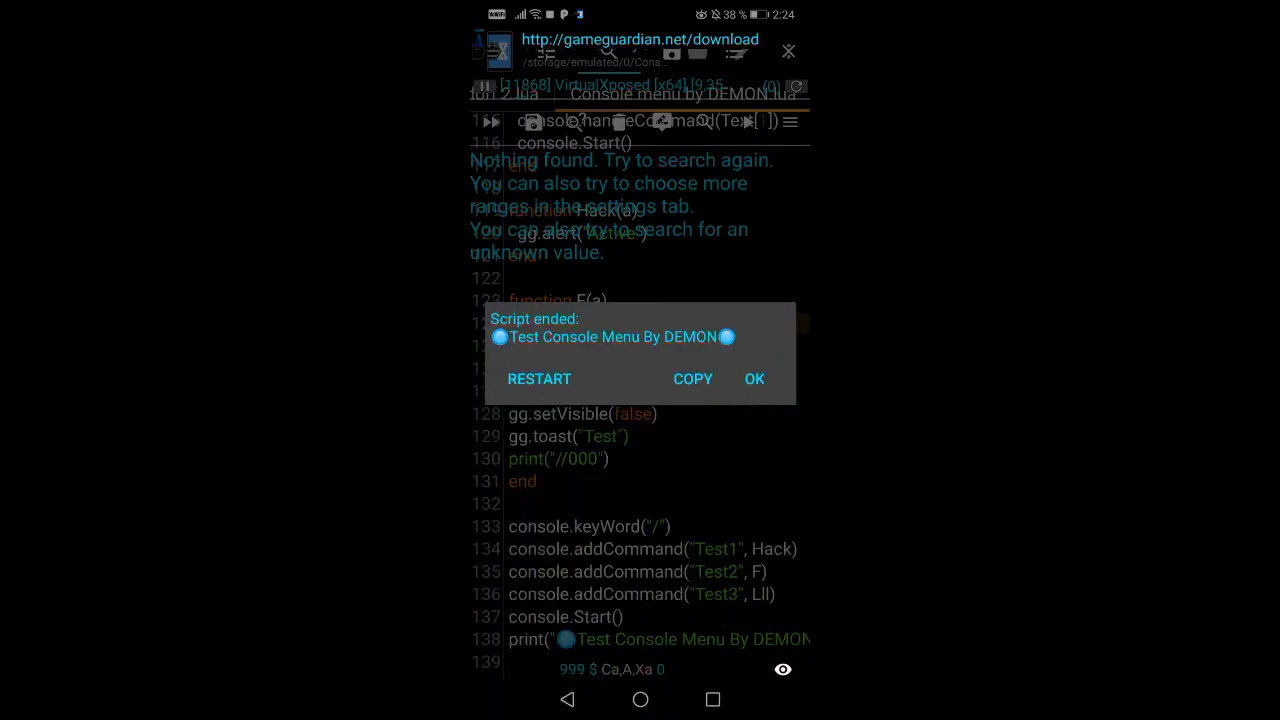
left_click(754, 379)
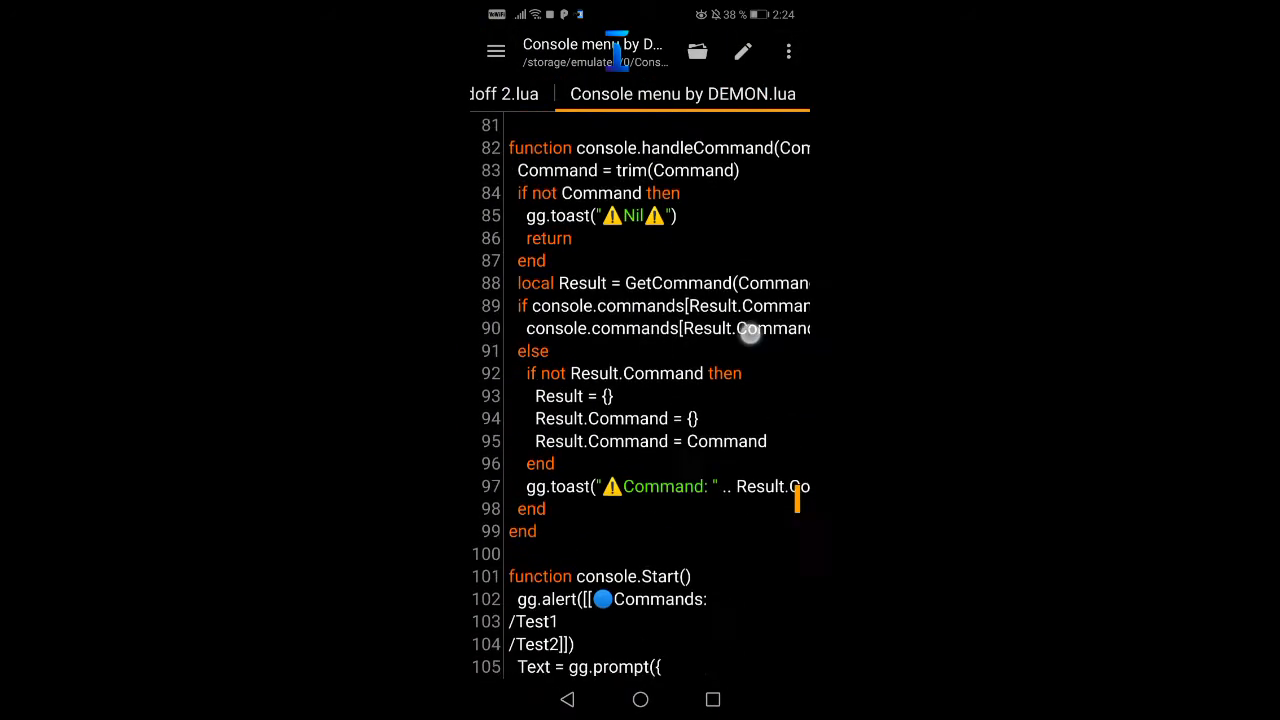
Cut the gg.alert Commands block from console.Start(), paste it above the function, and save
scroll("down", 3)
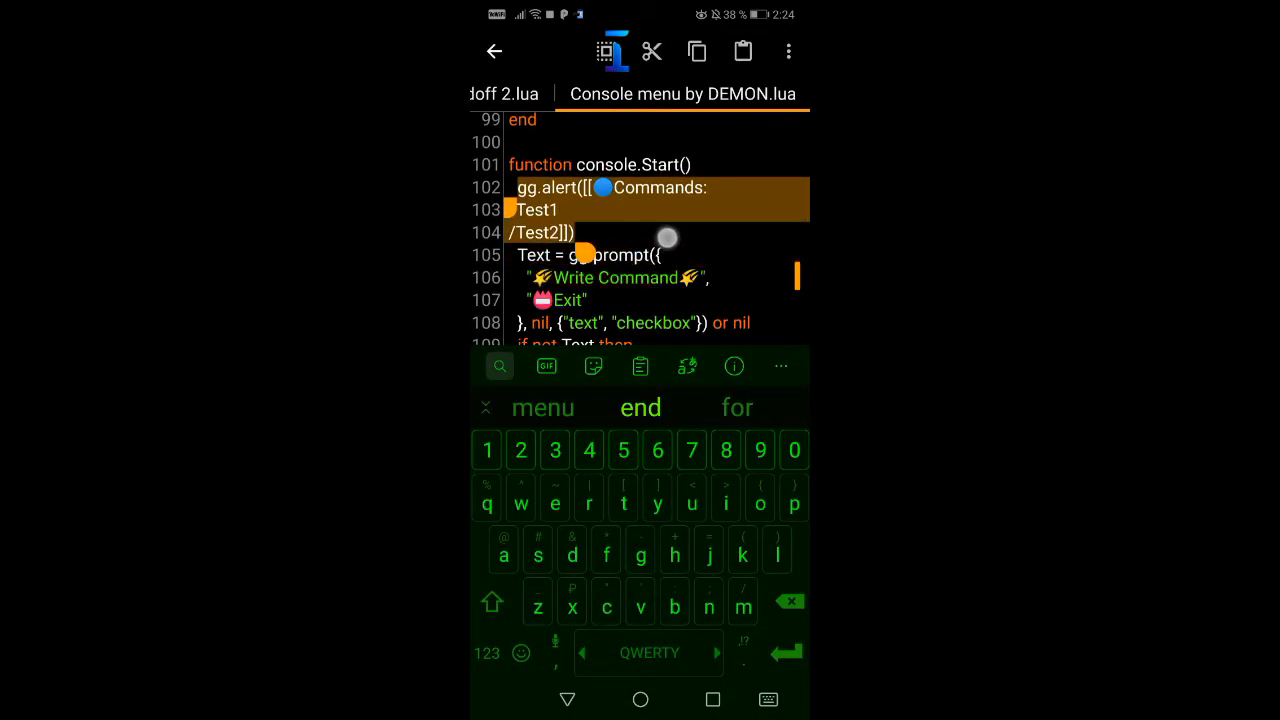
left_click(653, 51)
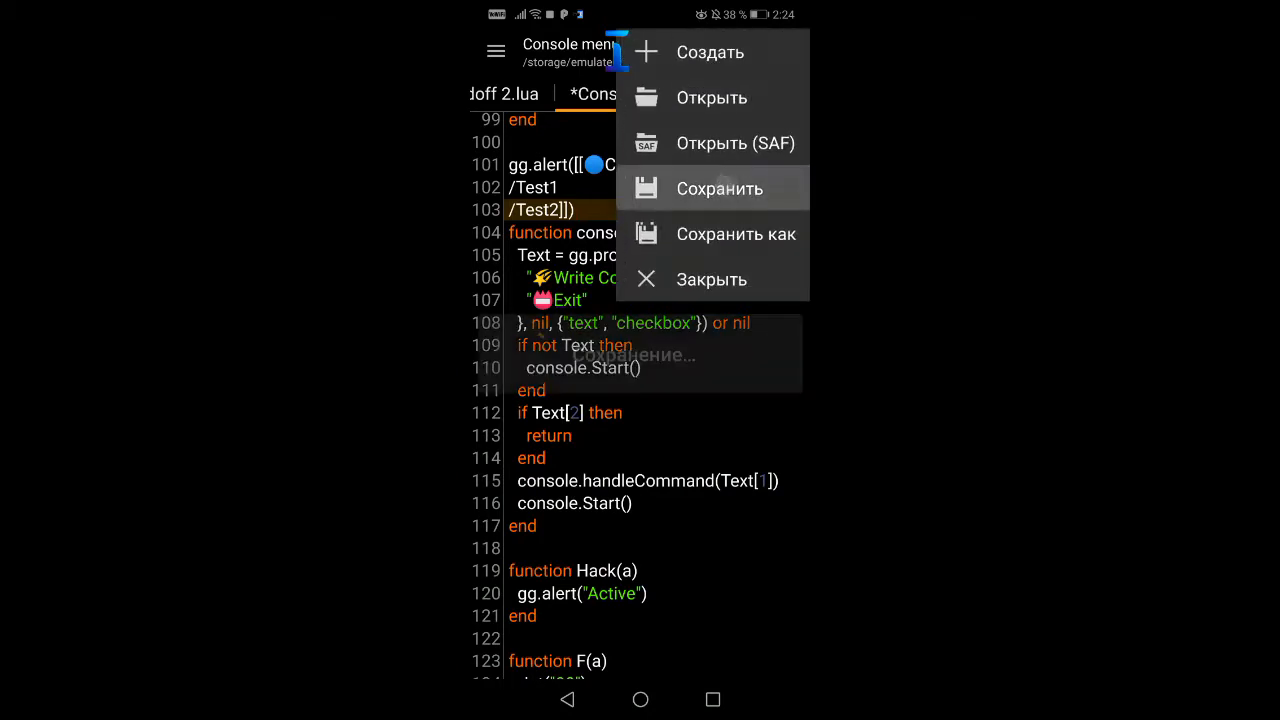
left_click(719, 188)
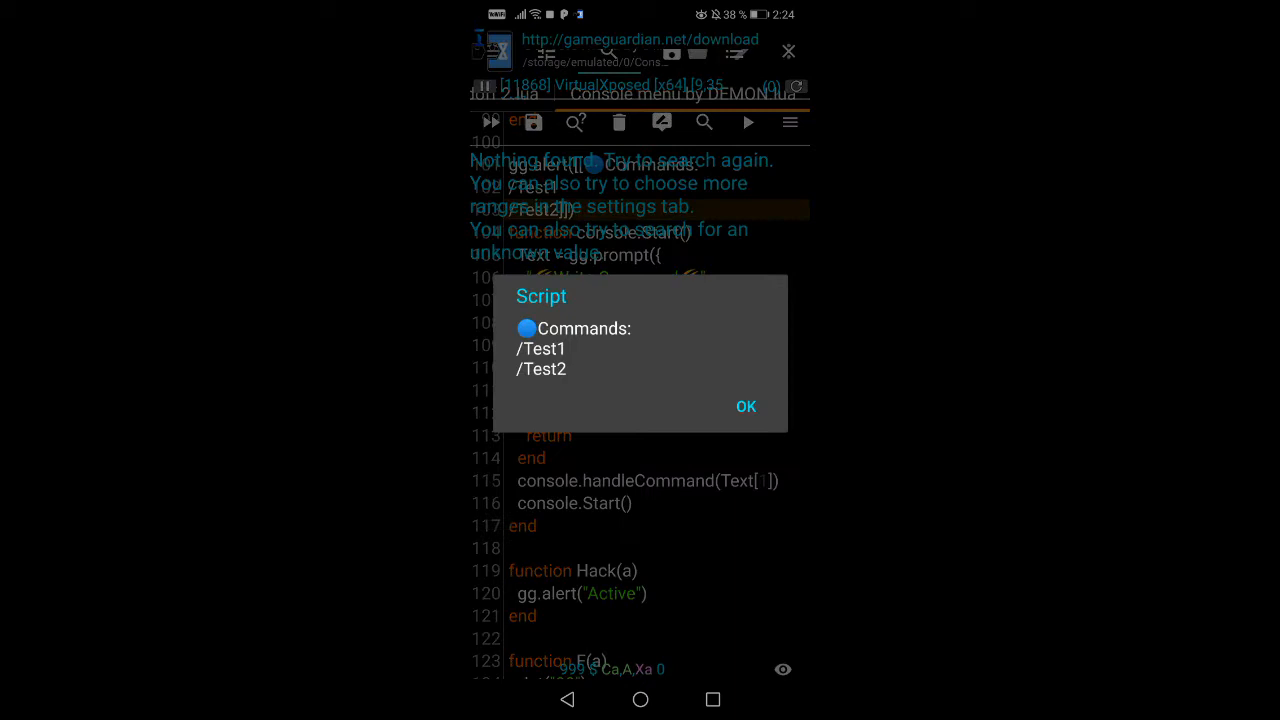
Dismiss the rerun's Commands list and cancel the Write Command prompt
left_click(745, 406)
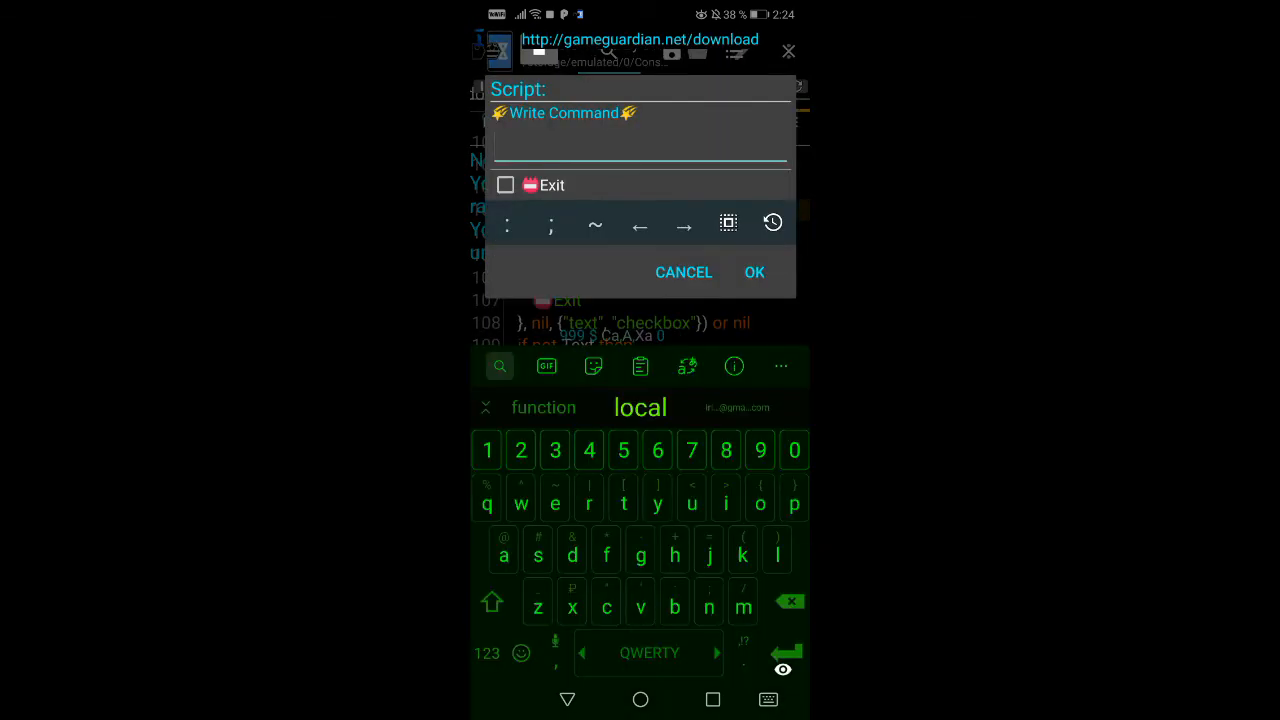
left_click(684, 272)
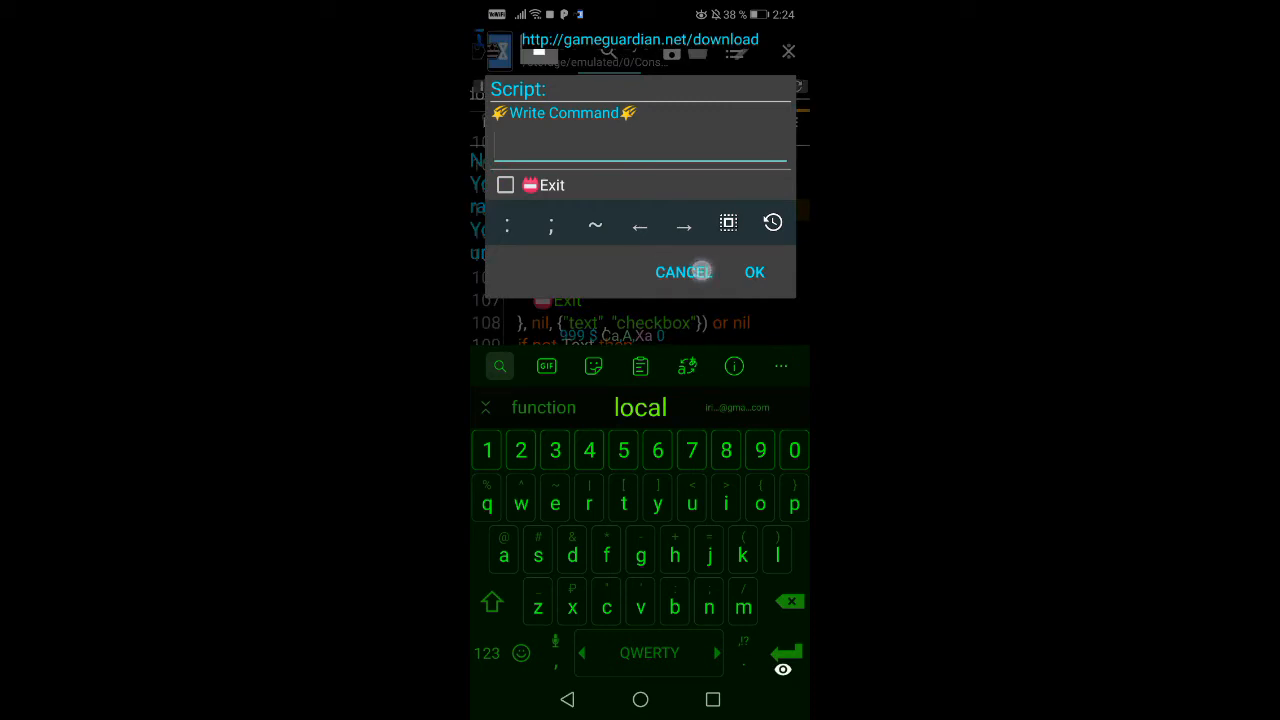
left_click(505, 185)
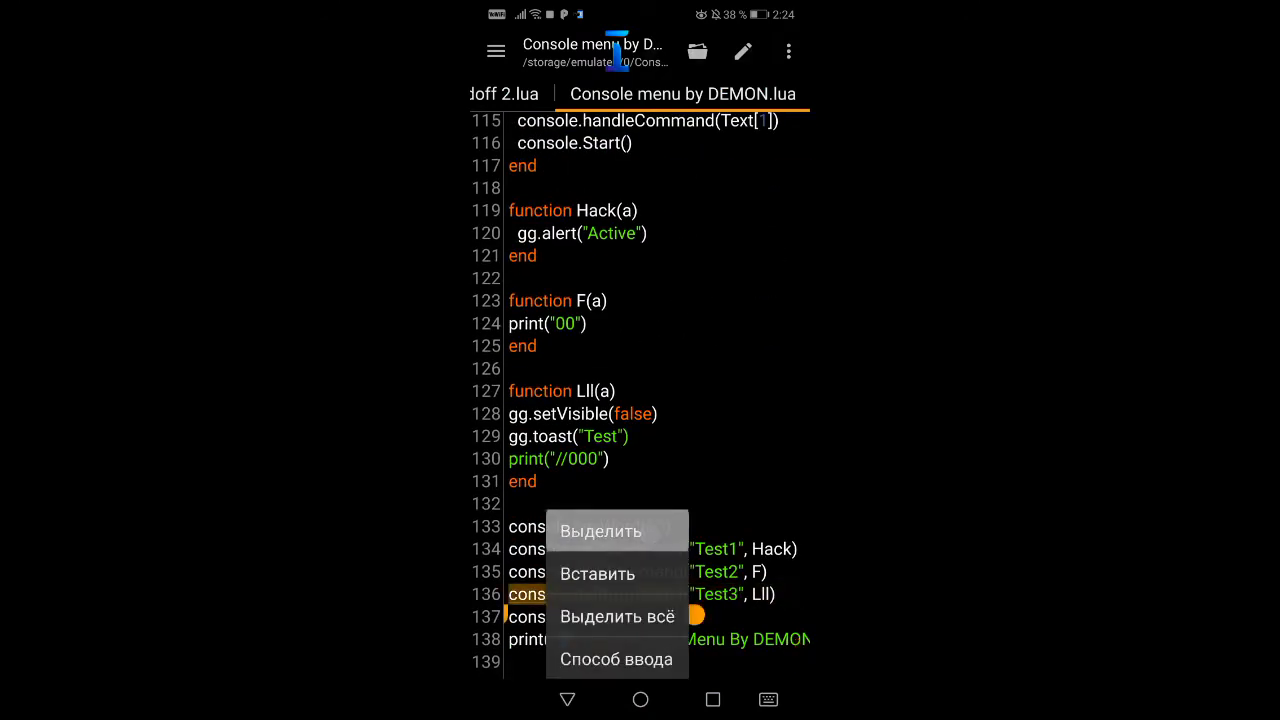
Copy the addCommand line and change it to register ("Test4", BETA)
left_click(600, 530)
type("console.addCommand(\"Test3\", )")
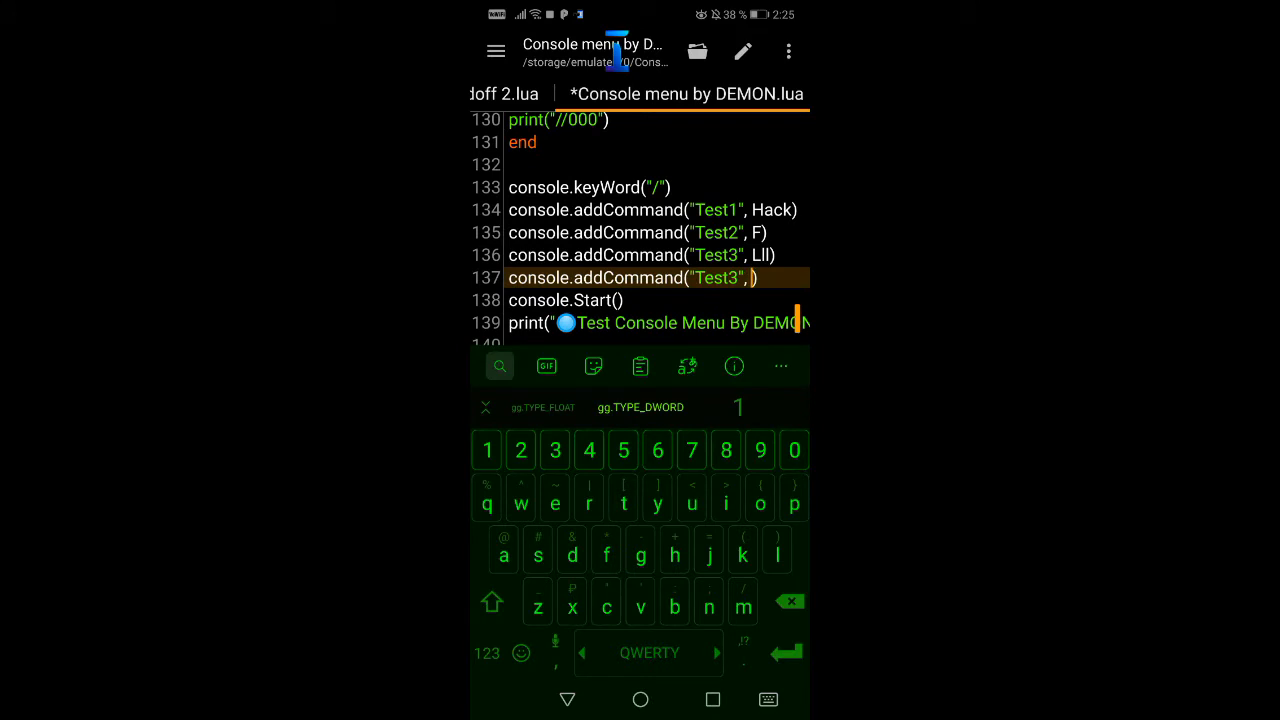
left_click(491, 602)
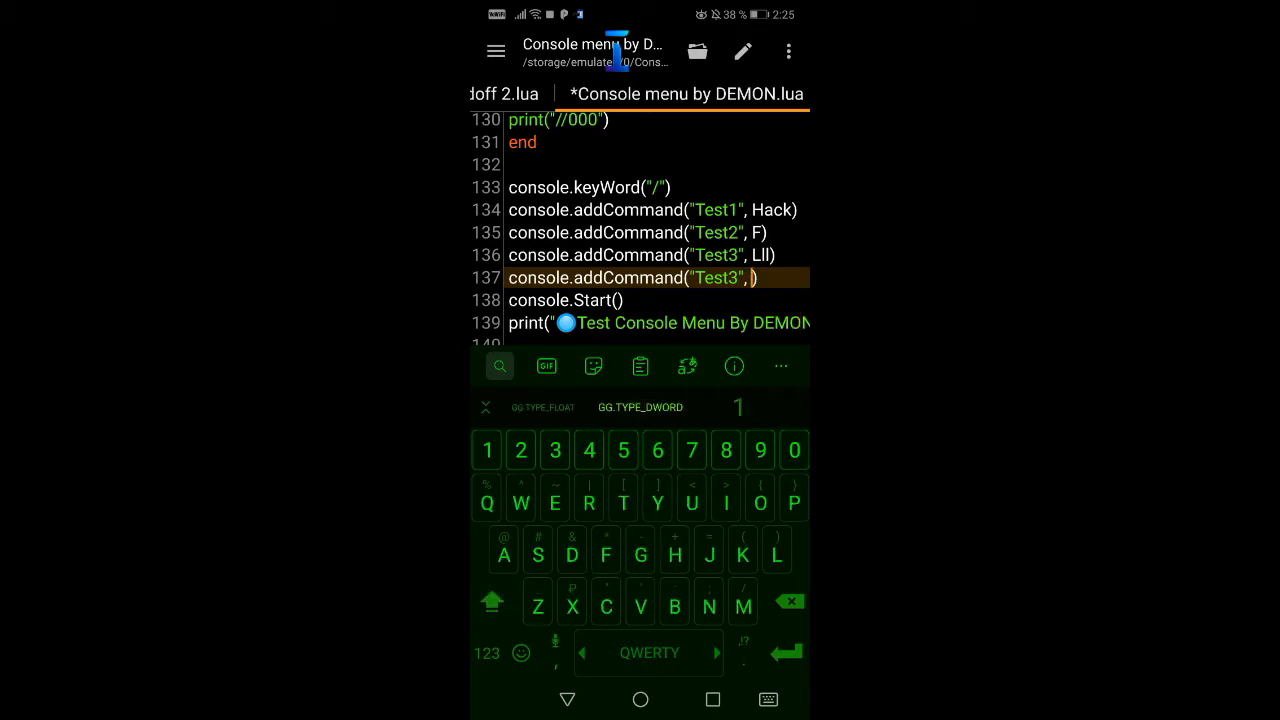
type("BETA")
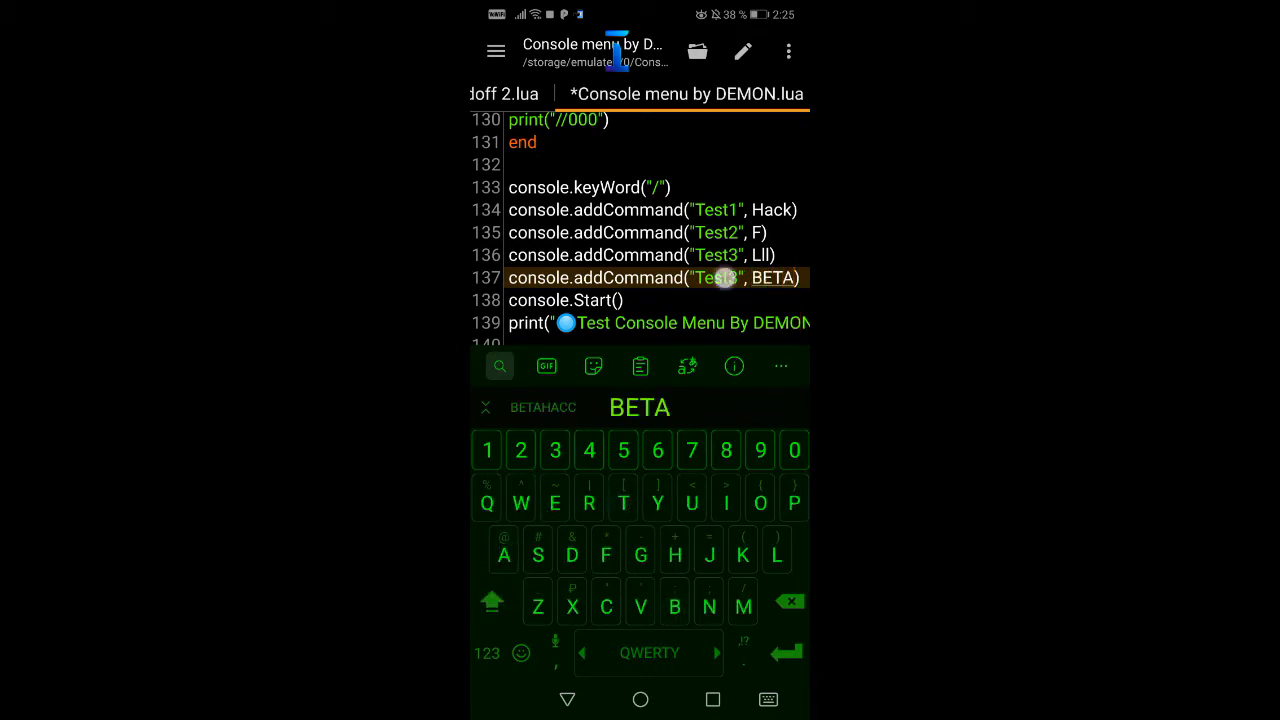
type("4")
type("function")
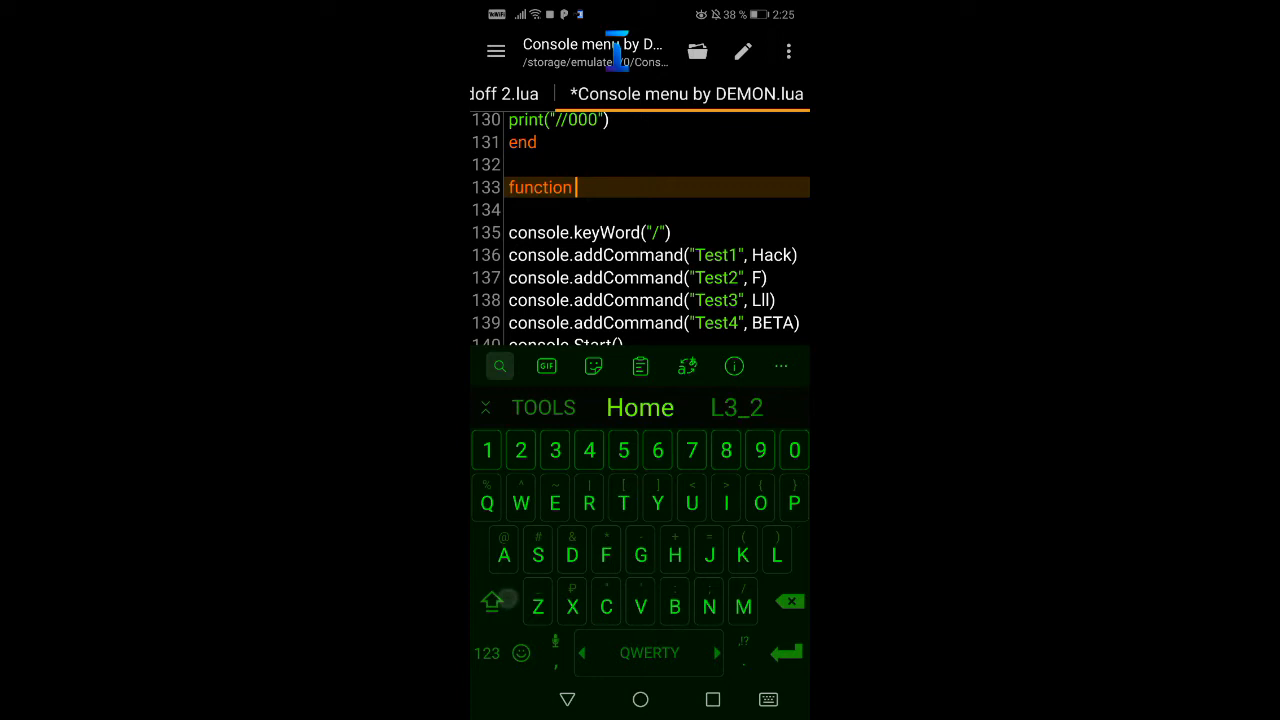
Add function Test4(a) showing gg.alert("Test4"), then save the script
type("Test4(a")
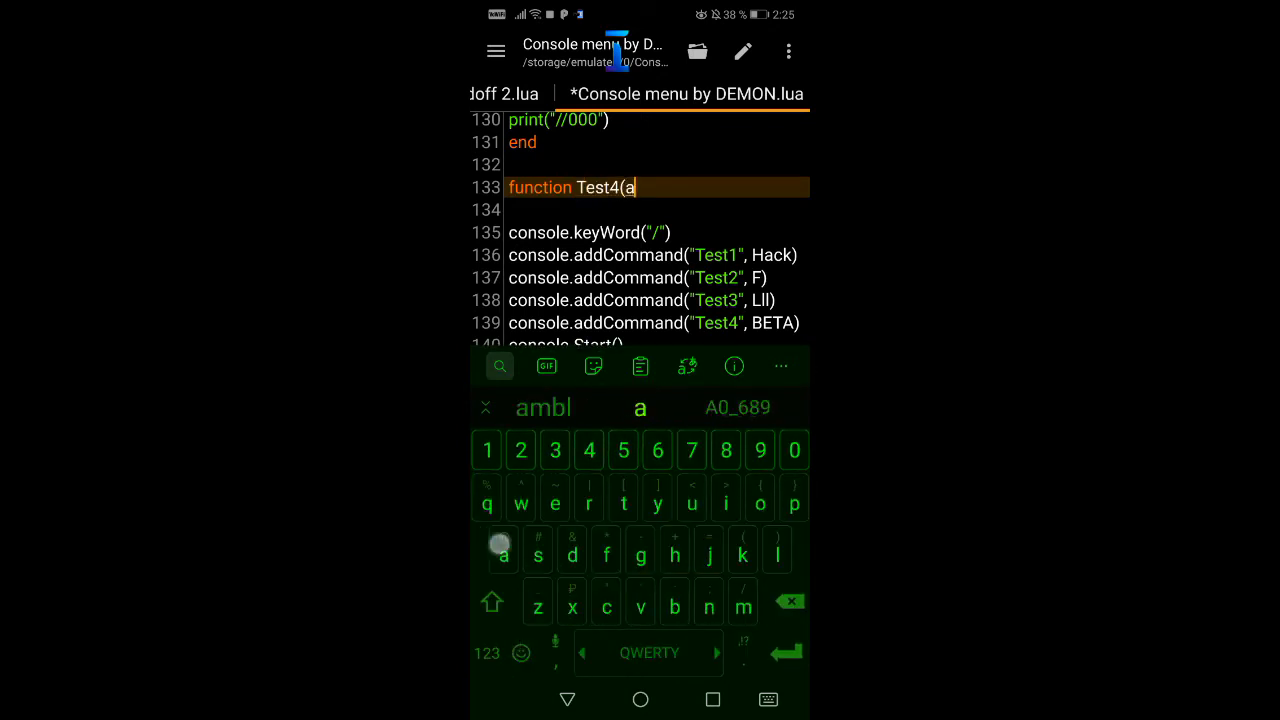
key("Enter")
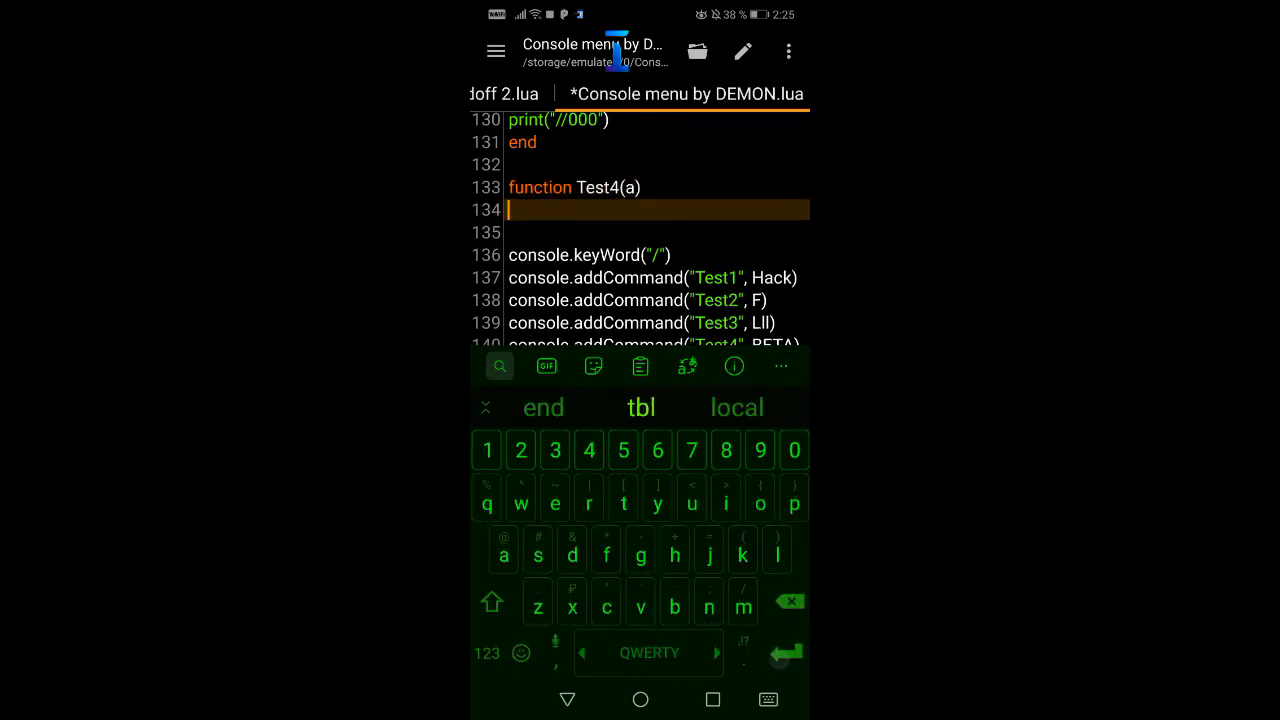
type("gg.alert(\"Test4")
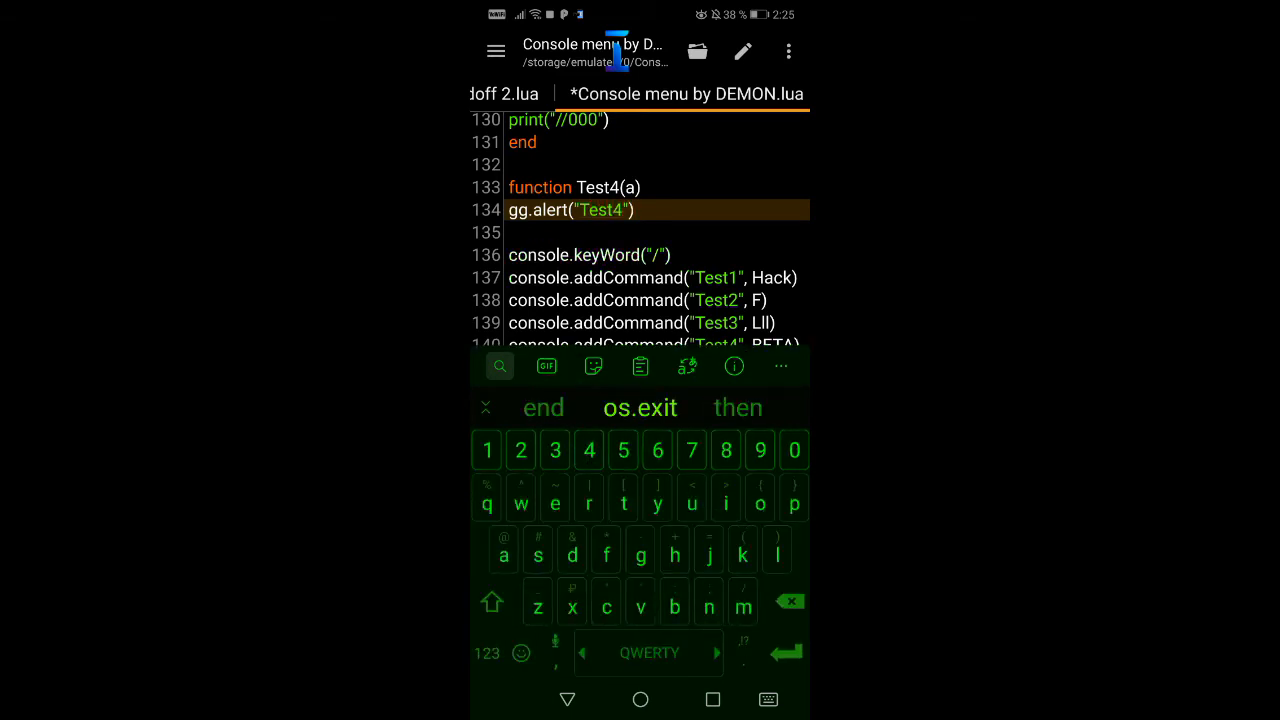
type("end")
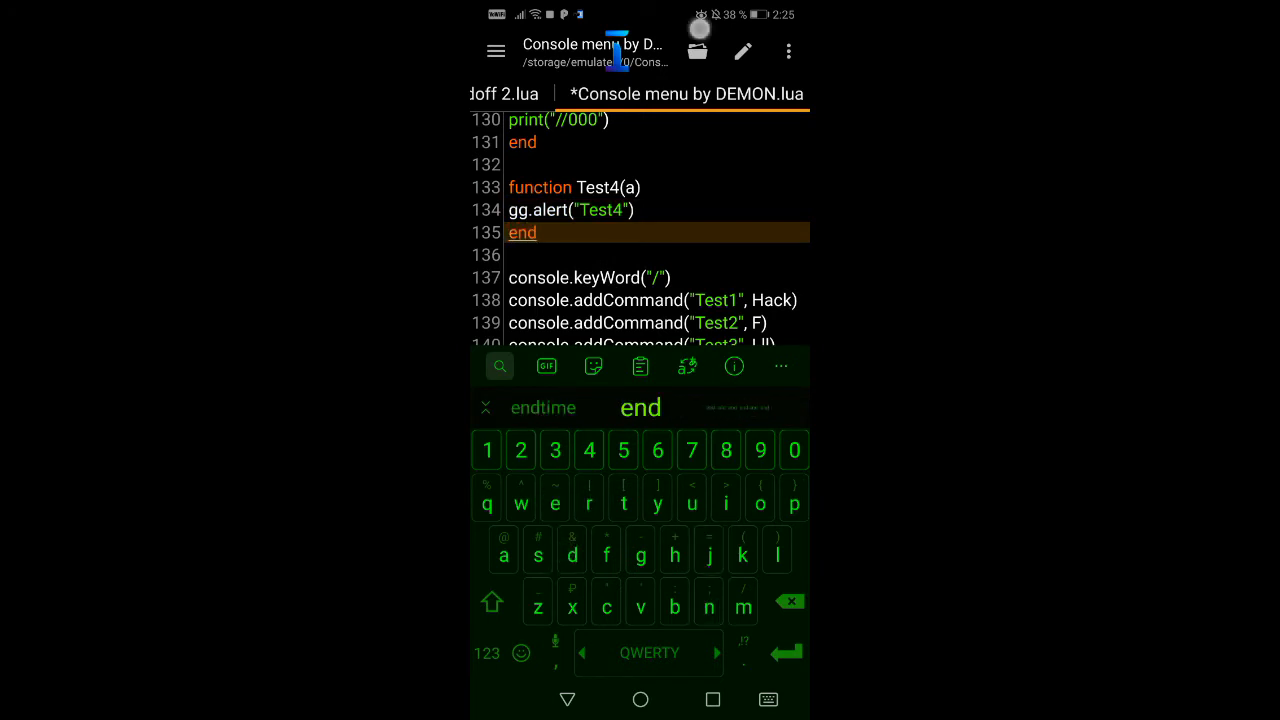
left_click(742, 51)
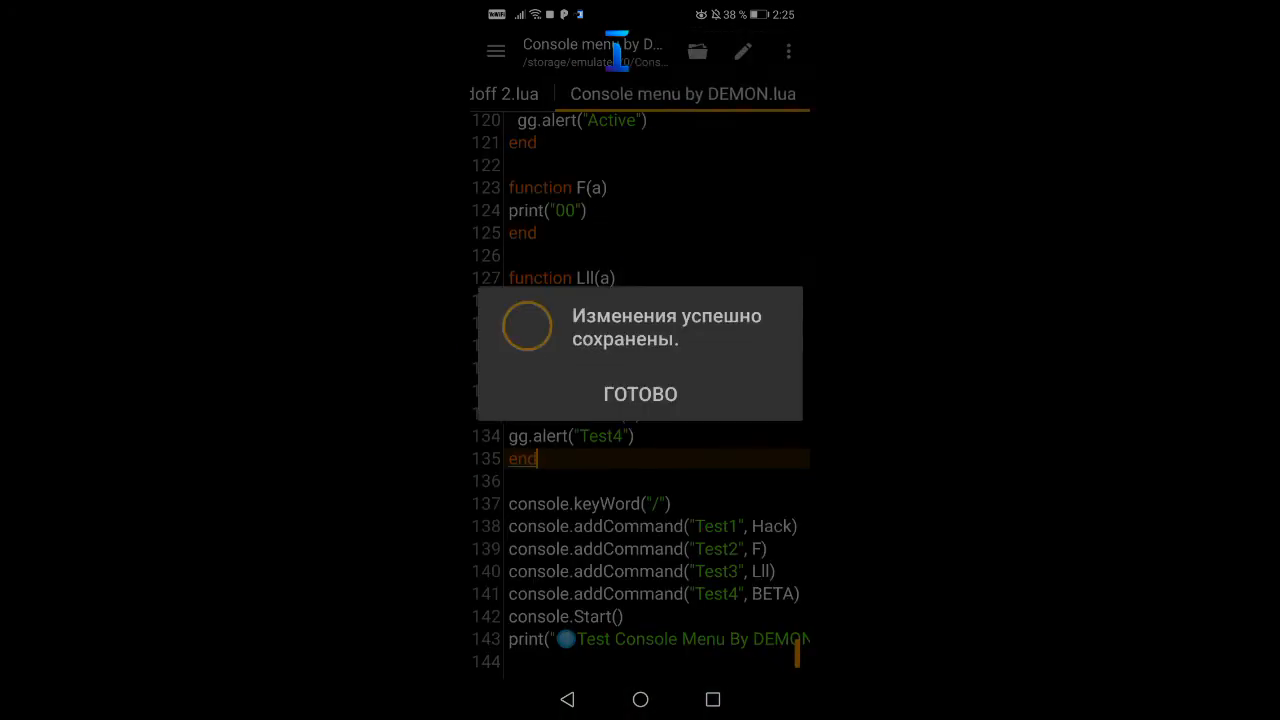
Dismiss the save confirmation, rename the function to BETA, and bring up GameGuardian's run dialog
left_click(640, 394)
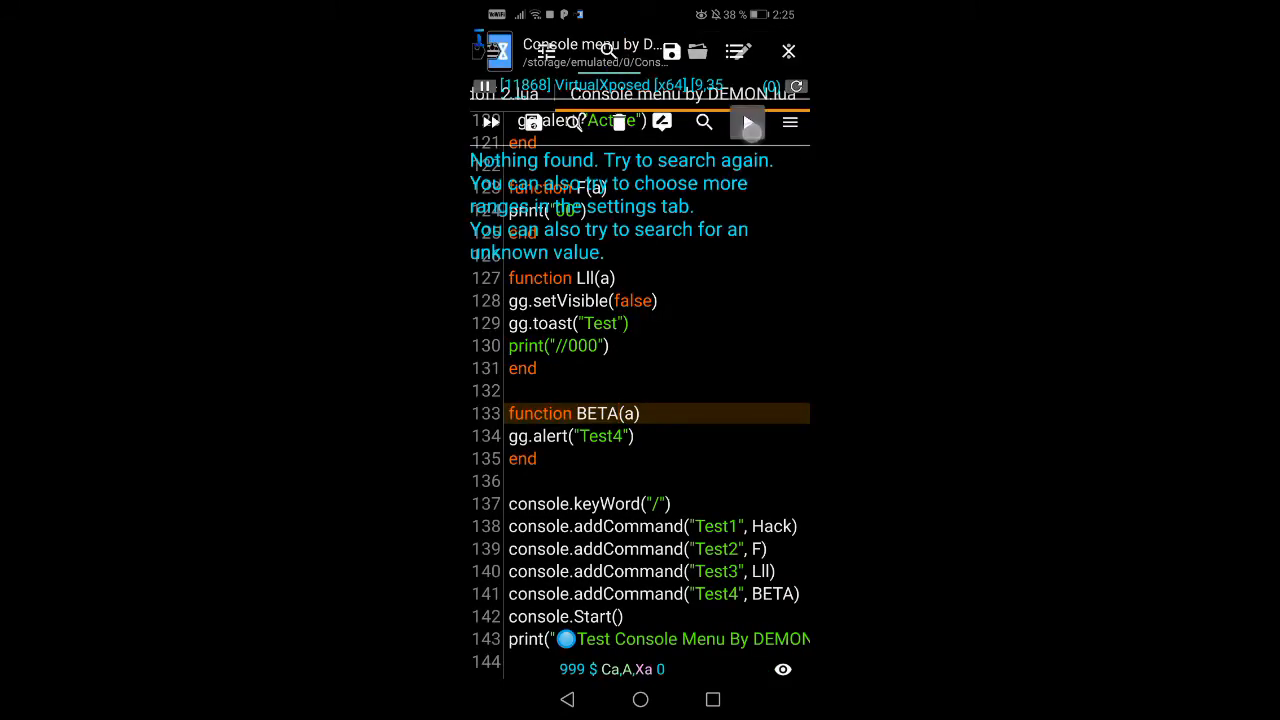
left_click(747, 122)
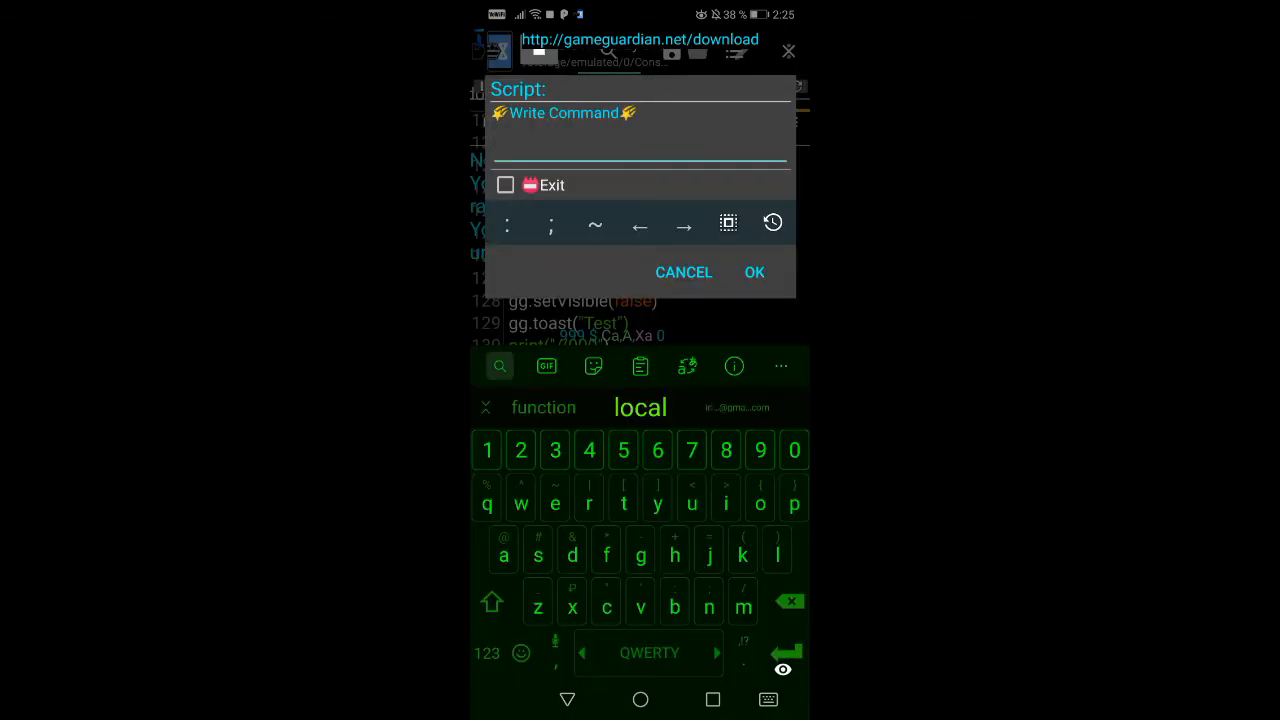
Enter /Test4 in the Write Command prompt and dismiss the resulting Test4 alert
type("/Test4")
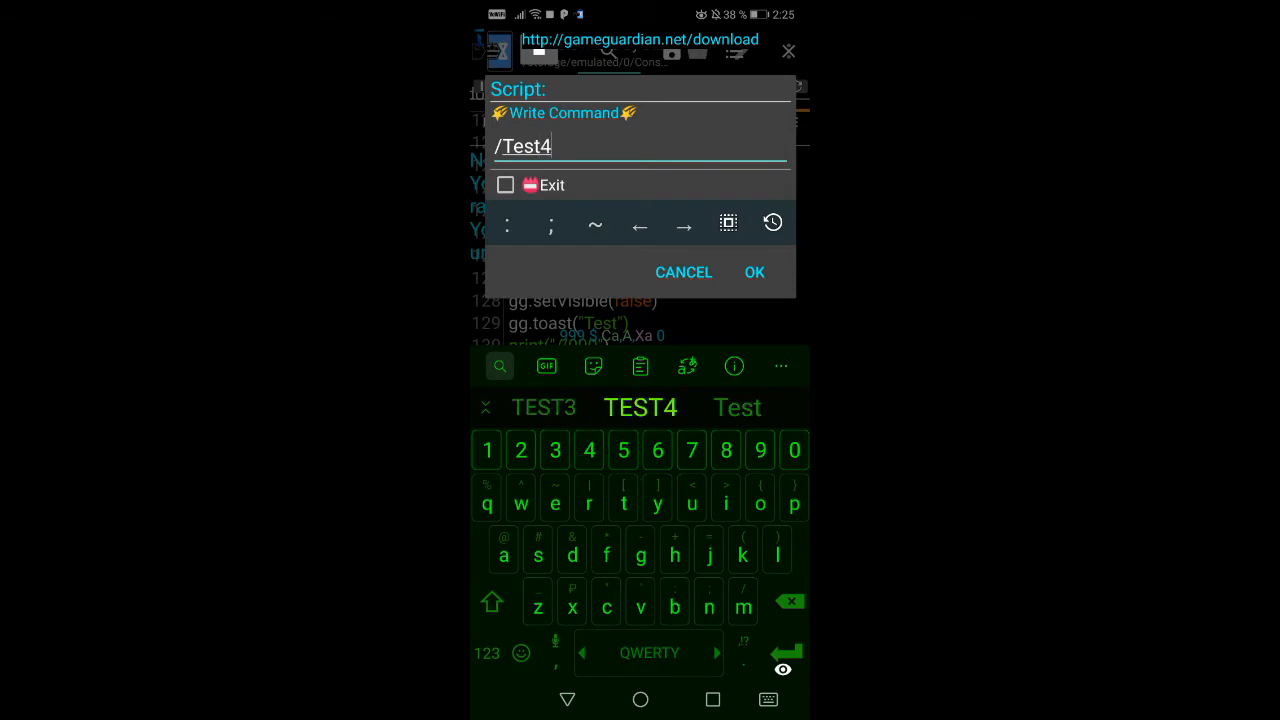
left_click(754, 272)
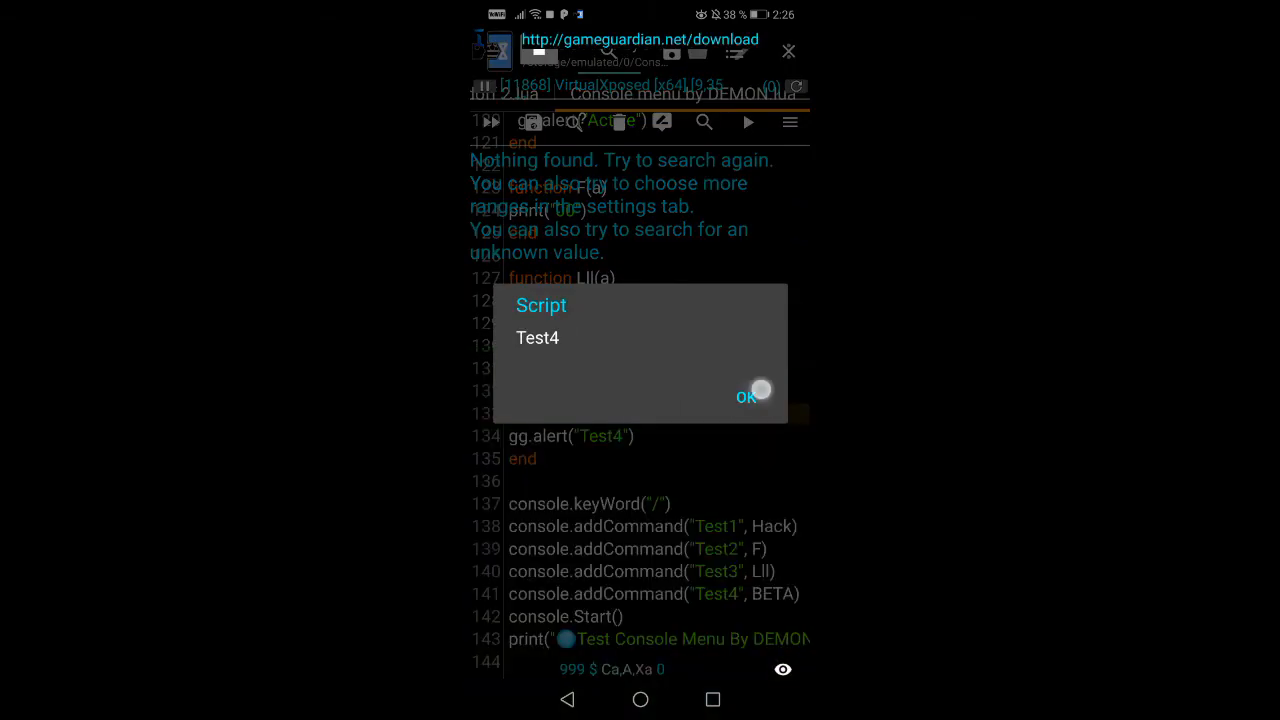
left_click(746, 395)
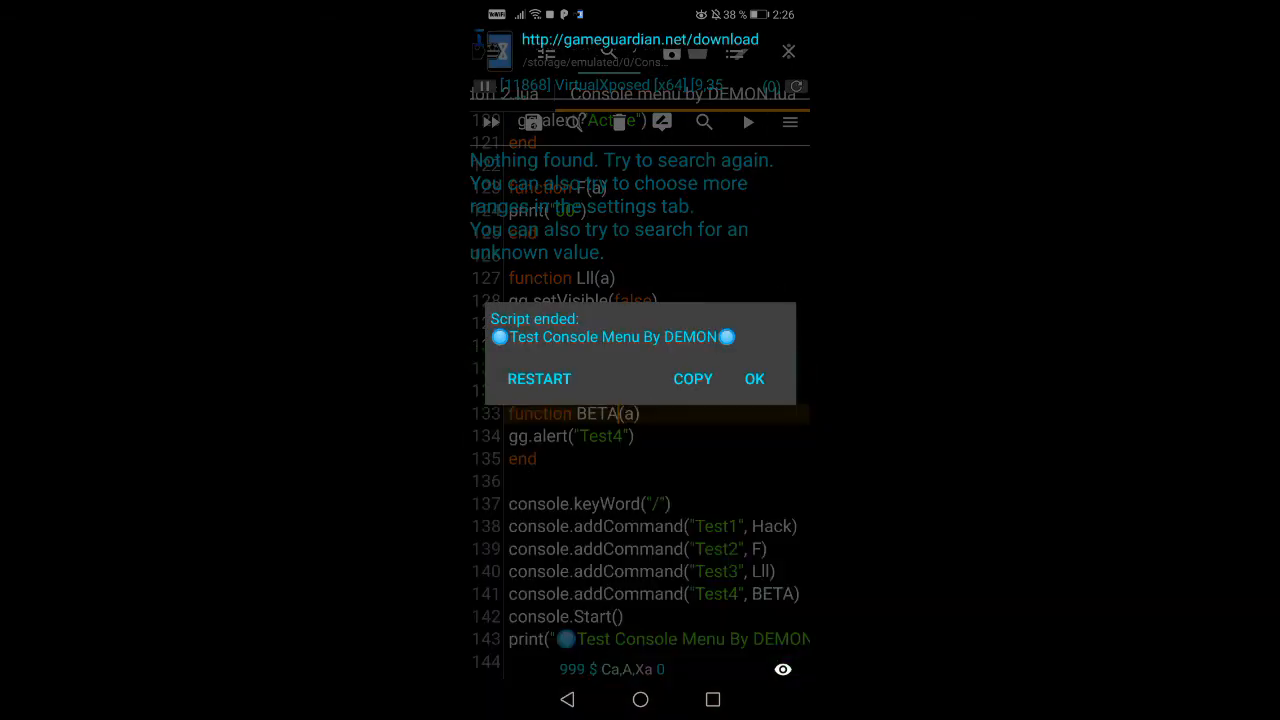
Restart the script, dismiss the commands list, and close the command prompt
left_click(754, 379)
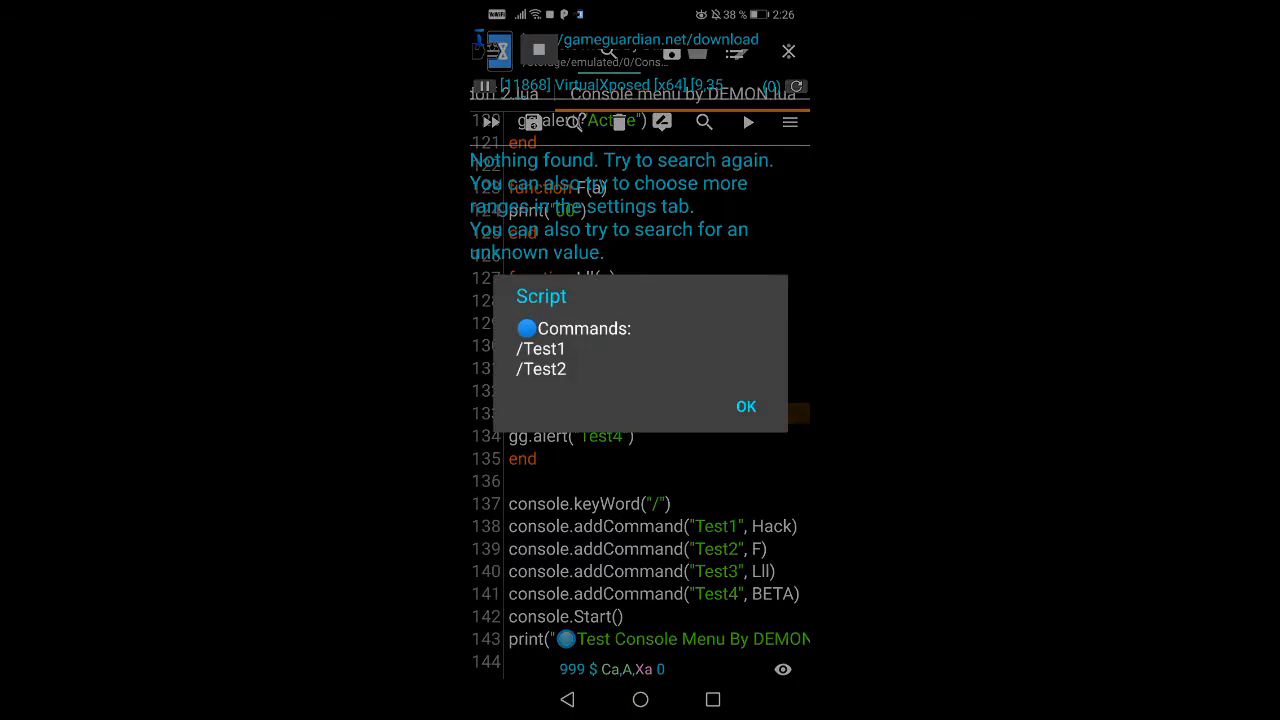
left_click(745, 406)
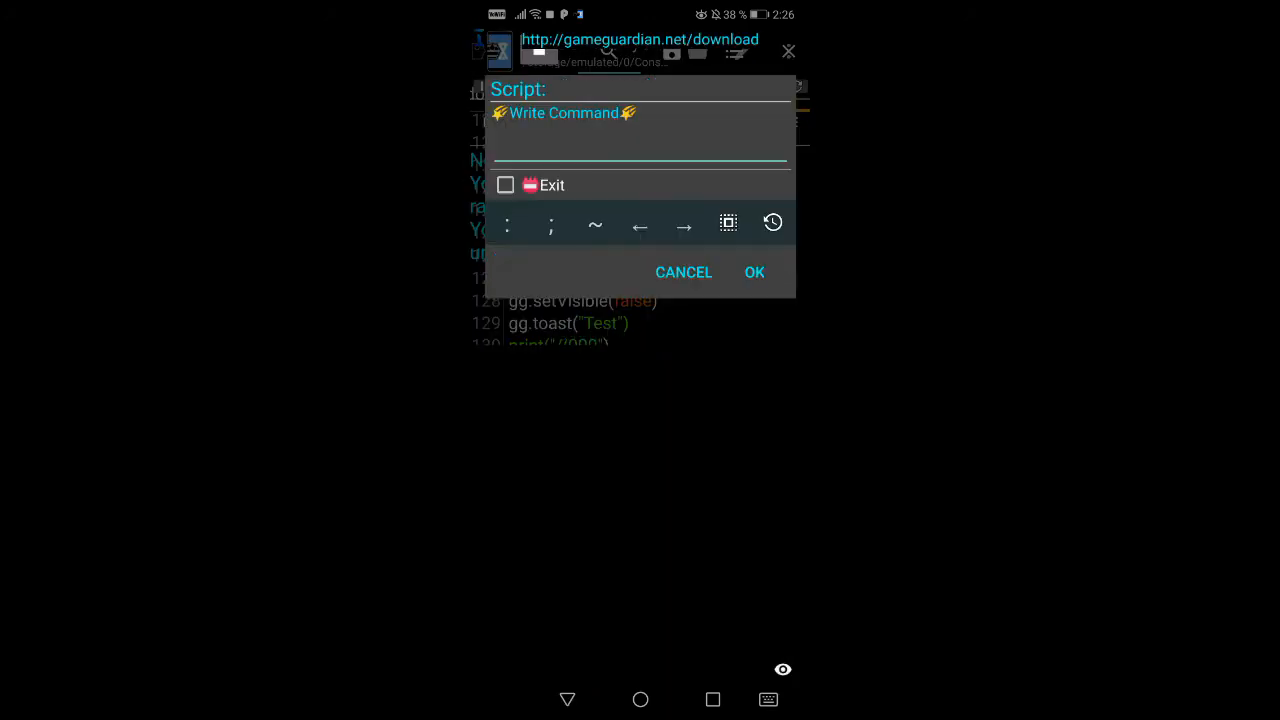
left_click(640, 150)
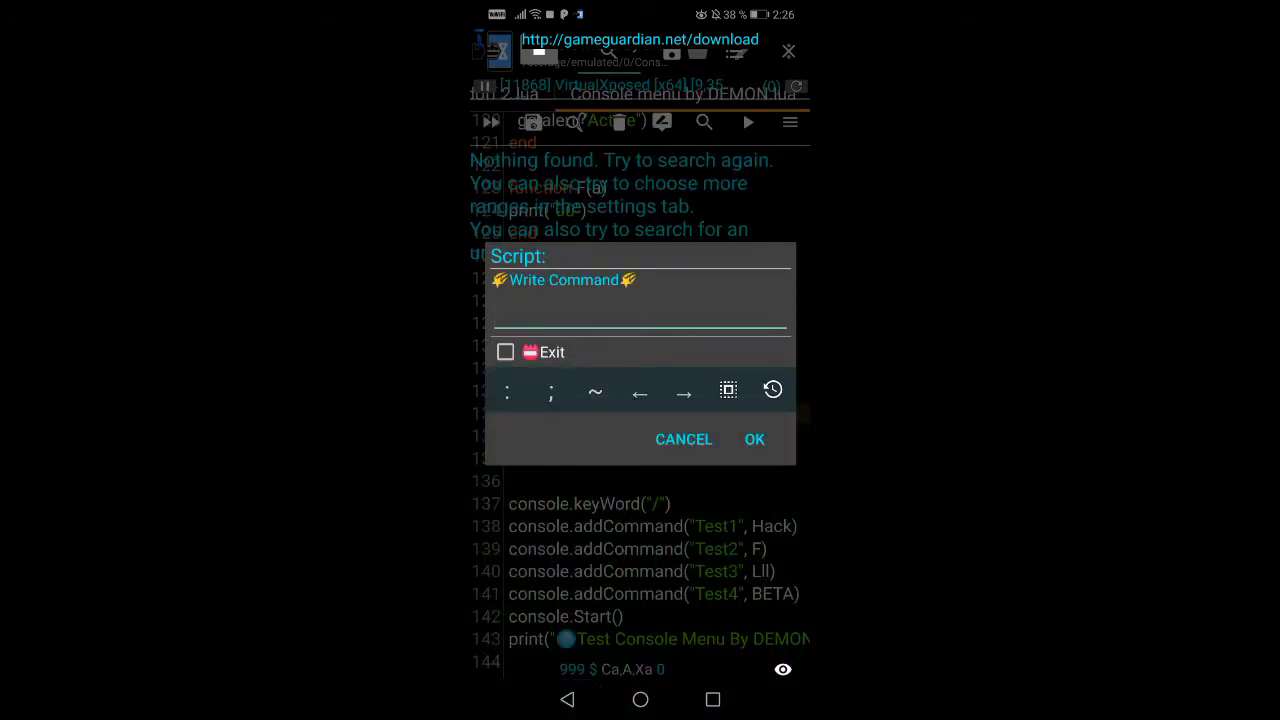
left_click(684, 439)
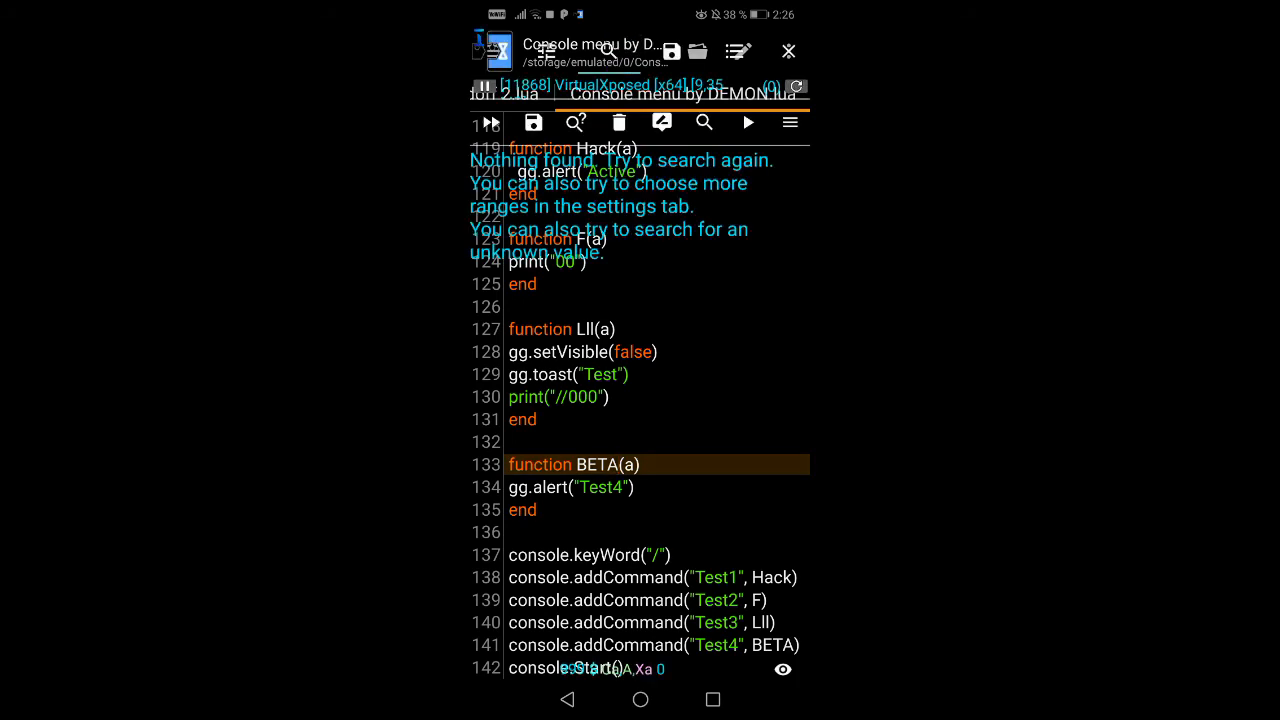
Execute Console menu by DEMON.lua, dismiss the commands list, and submit /Test1 /Test3
left_click(747, 122)
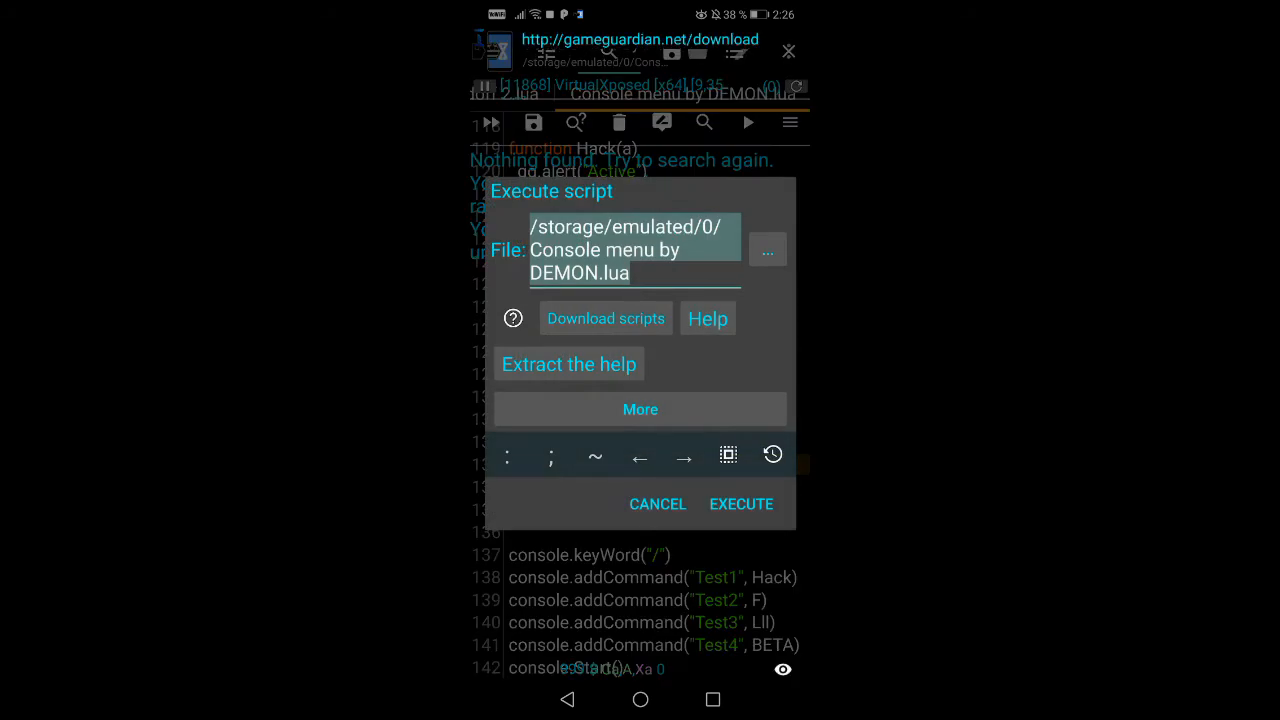
left_click(741, 504)
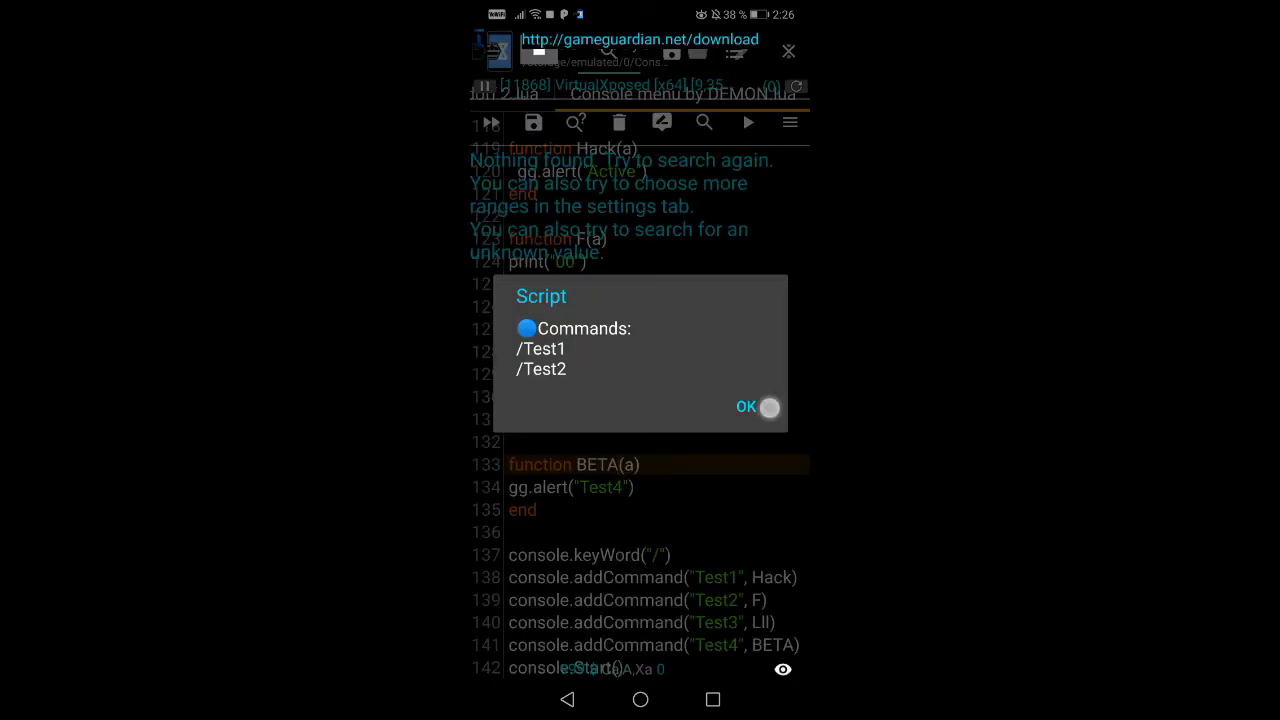
left_click(746, 407)
type("/")
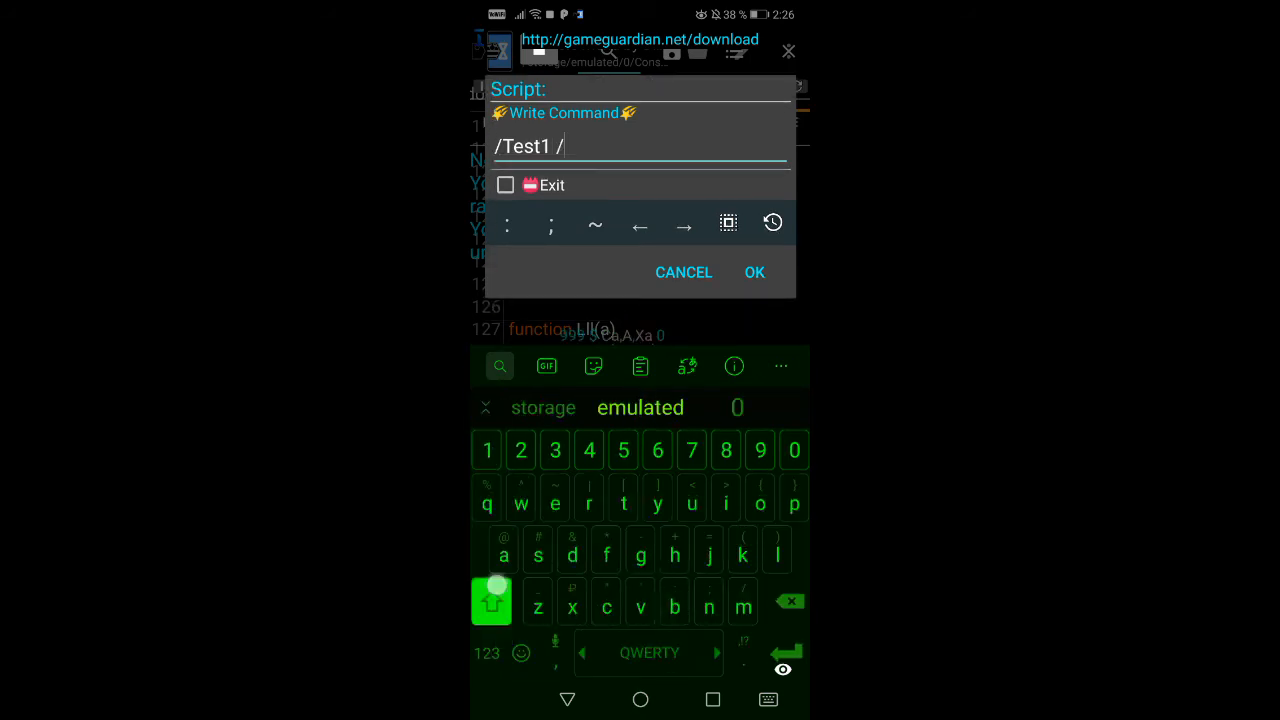
type("Test3")
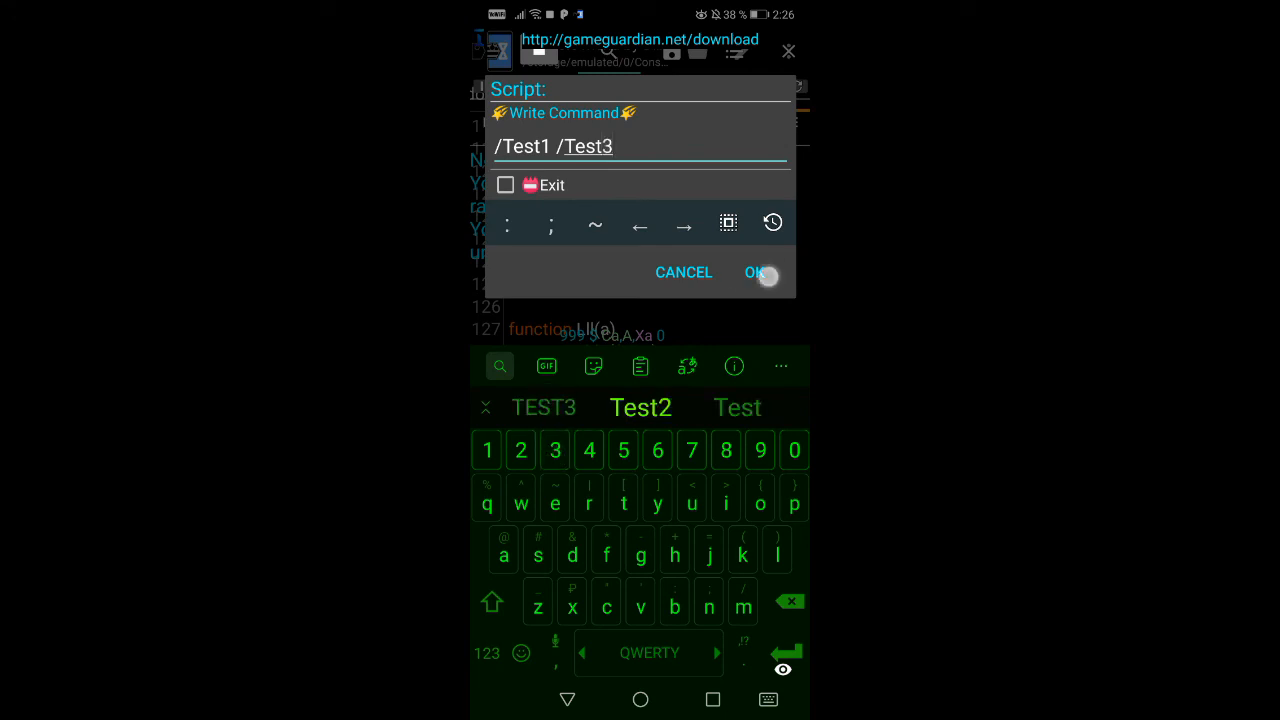
left_click(757, 272)
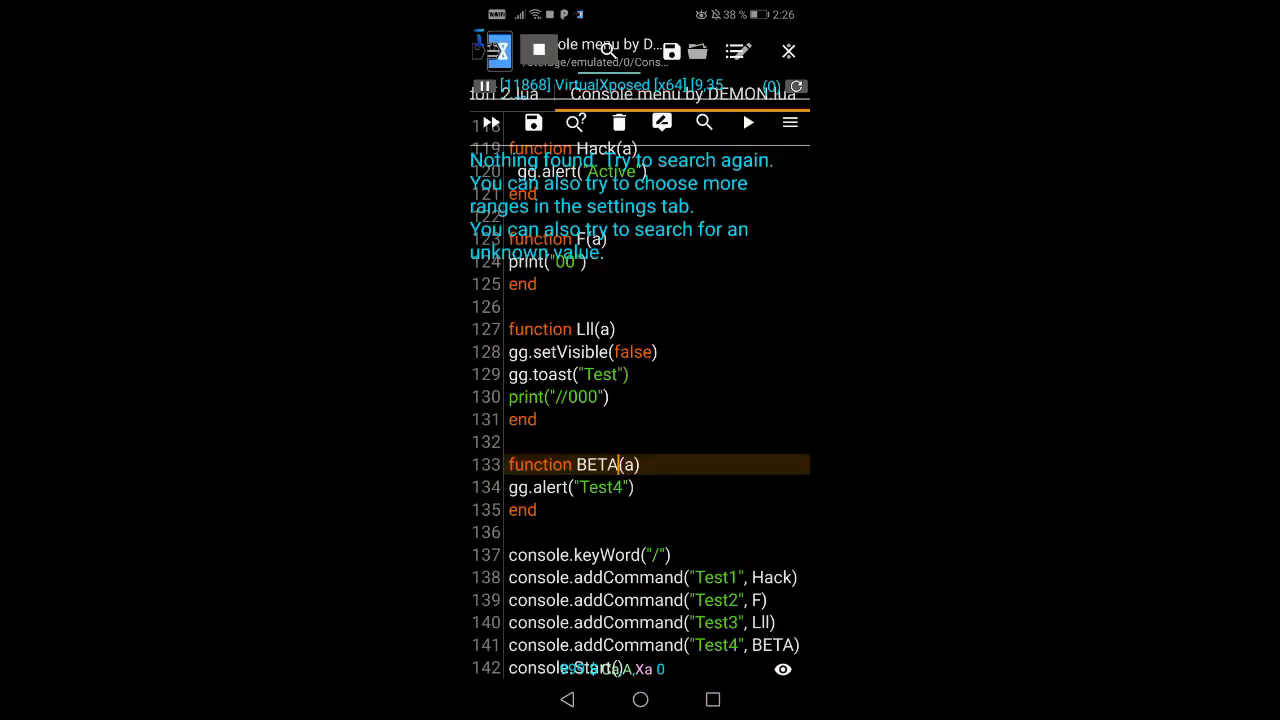